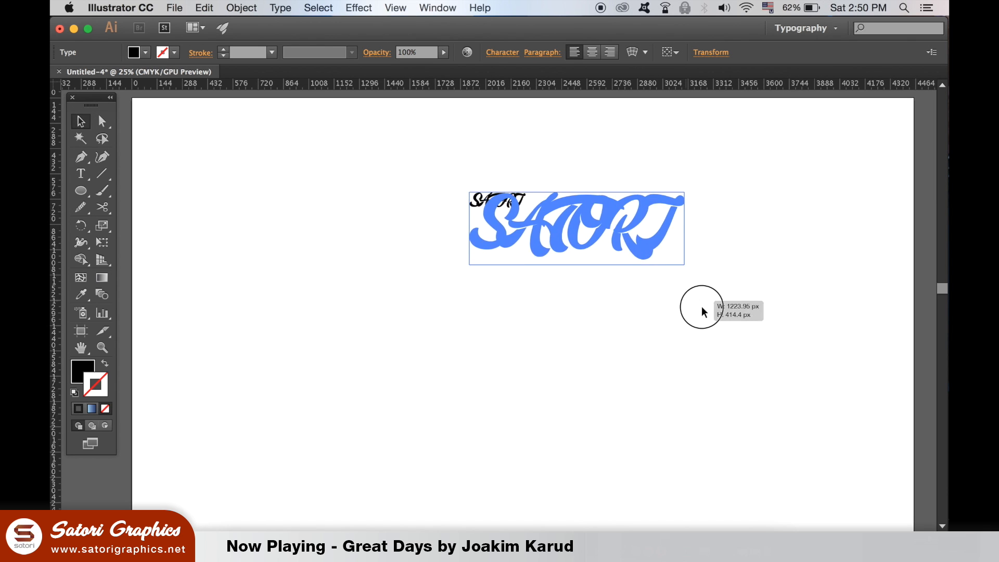
Apply the Gobold Lowplus typeface to the selected SATORI text.
click(438, 8)
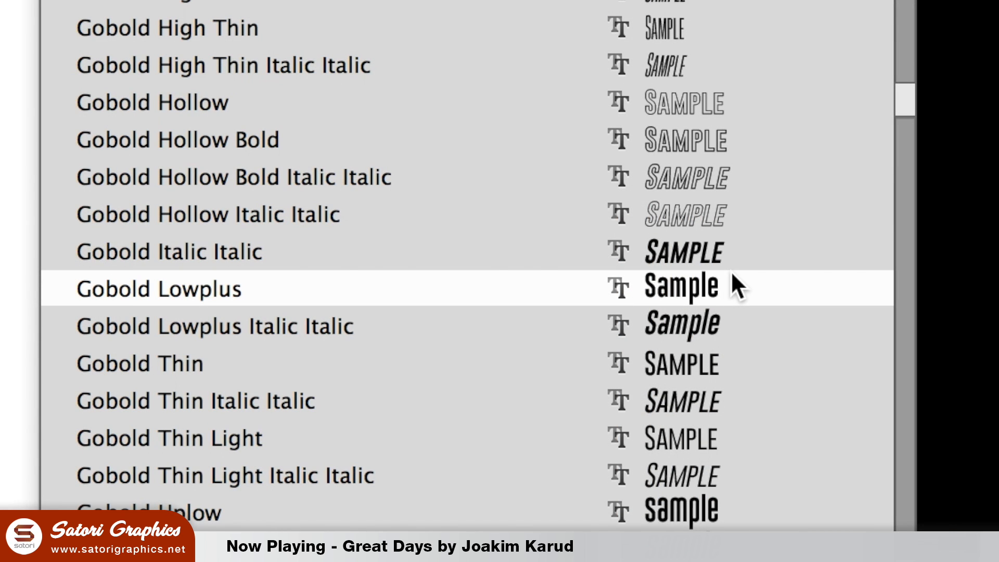
click(158, 288)
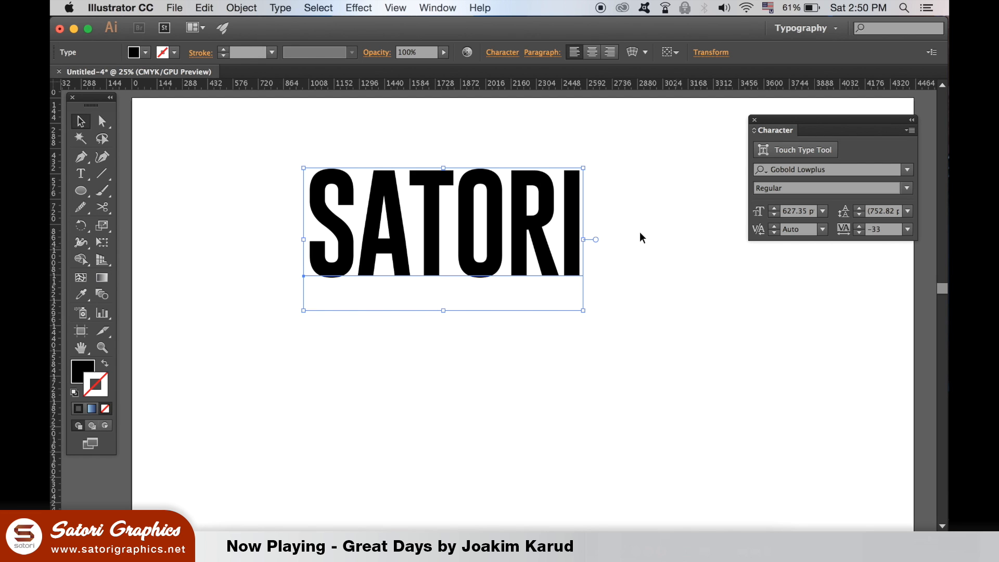
Warp SATORI with Arc Upper at about 54% bend.
click(395, 7)
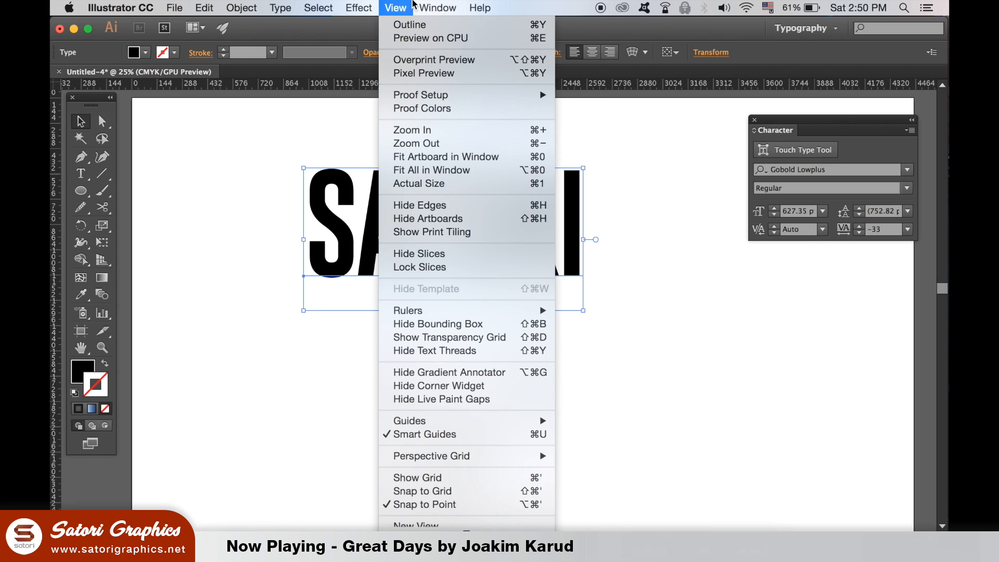
click(358, 7)
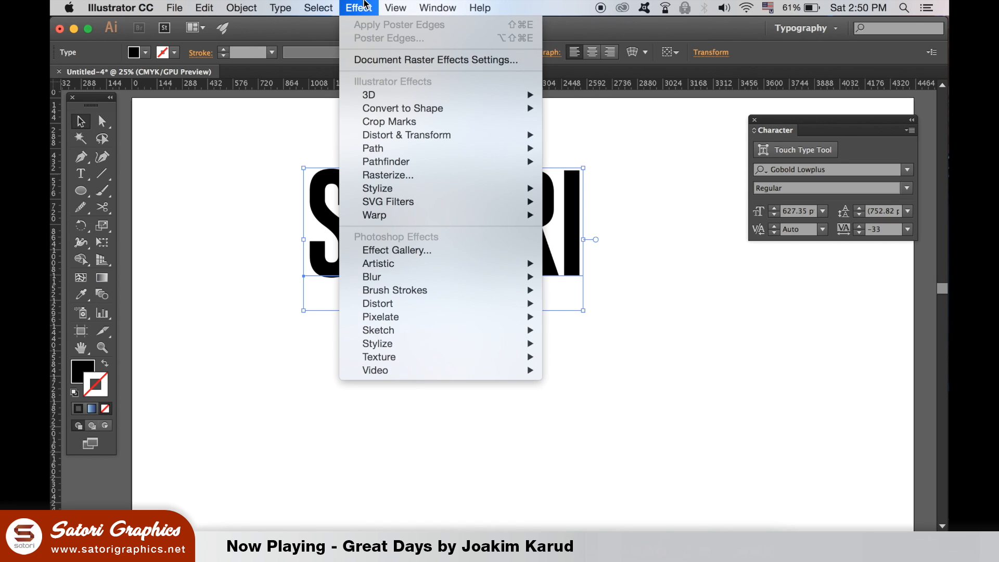
mouse_move(376, 215)
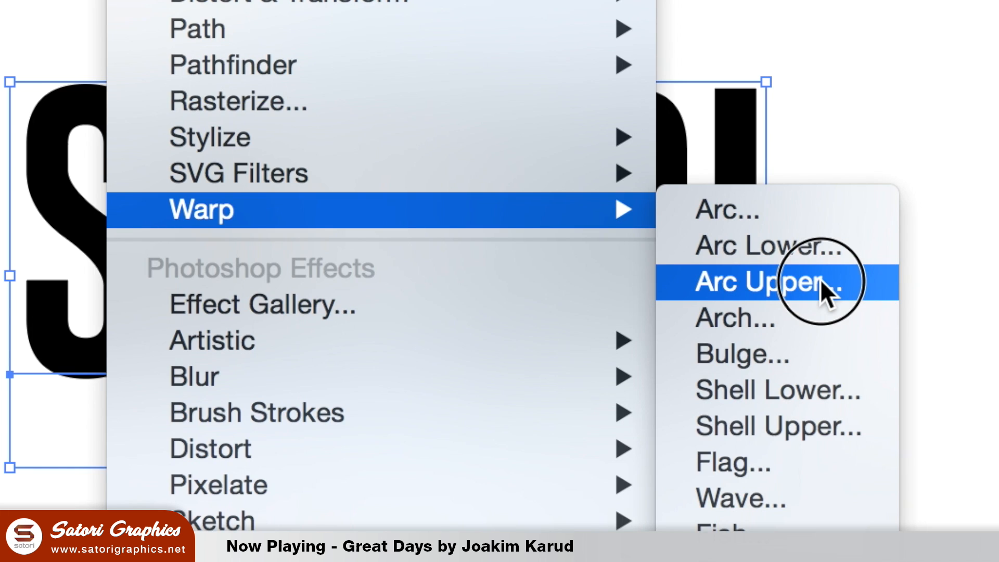
click(762, 281)
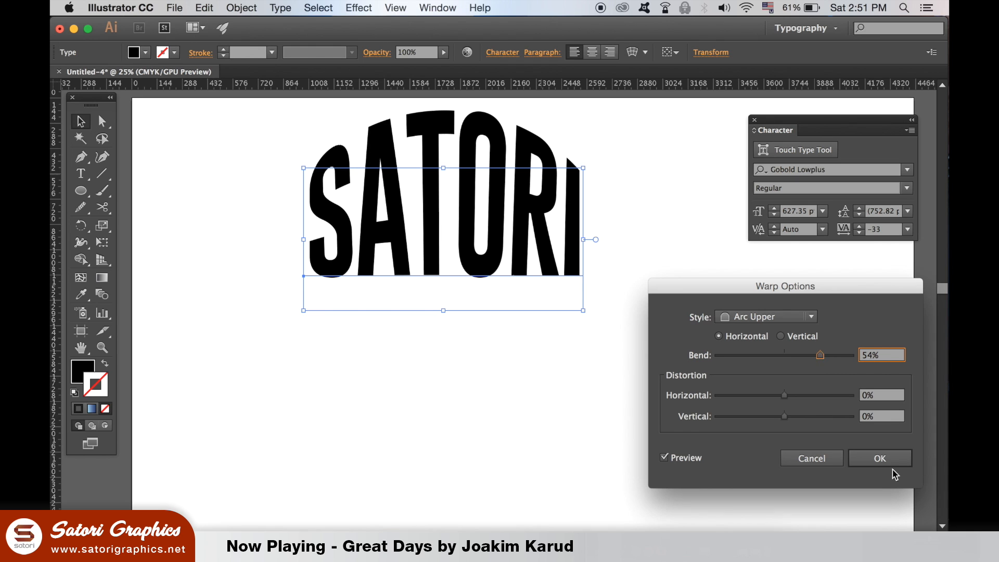
click(879, 458)
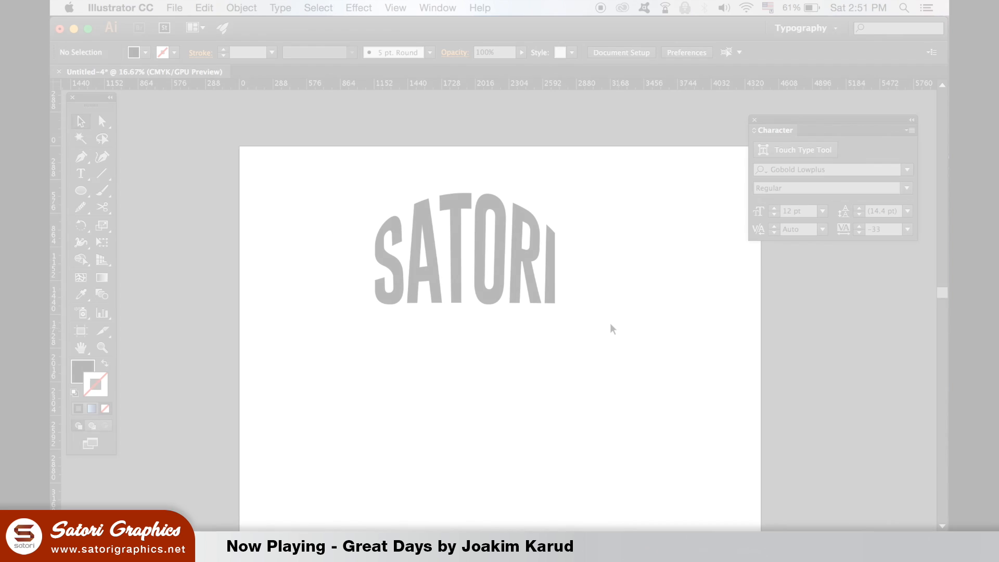
Tighten SATORI's tracking further, to about -53.
click(464, 255)
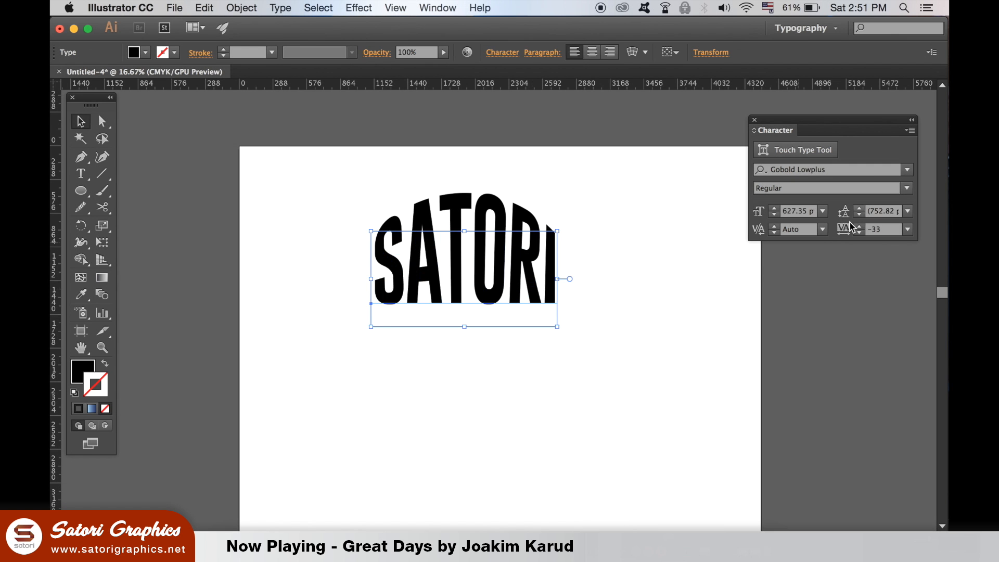
click(858, 225)
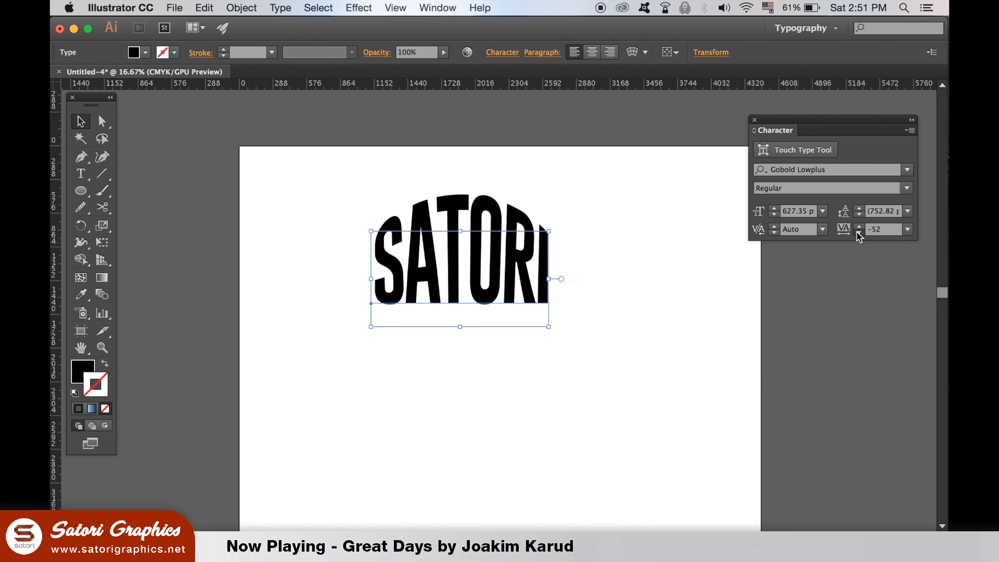
click(745, 372)
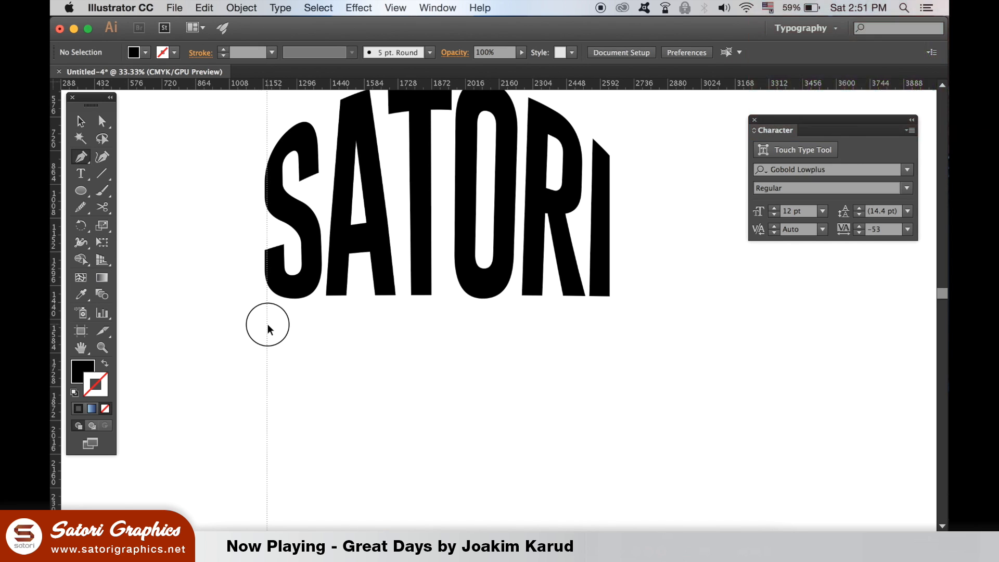
Place vertical guides at SATORI's left edge, centre and right edge.
click(609, 370)
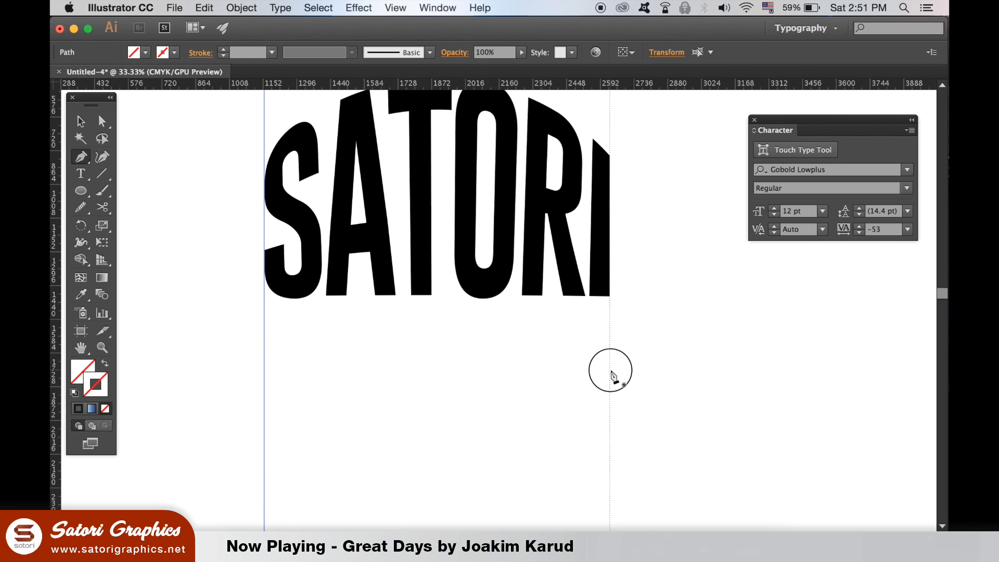
click(433, 223)
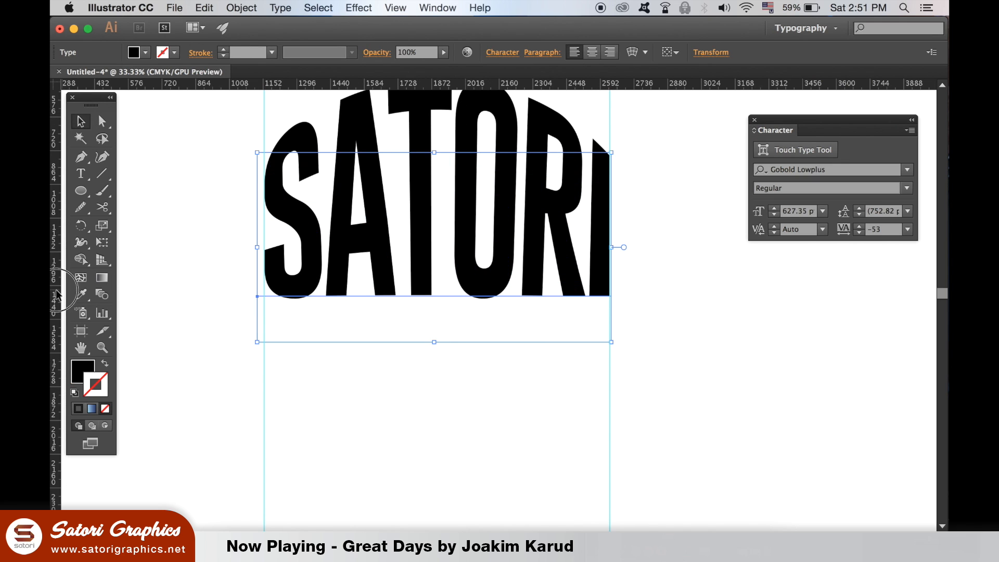
click(366, 361)
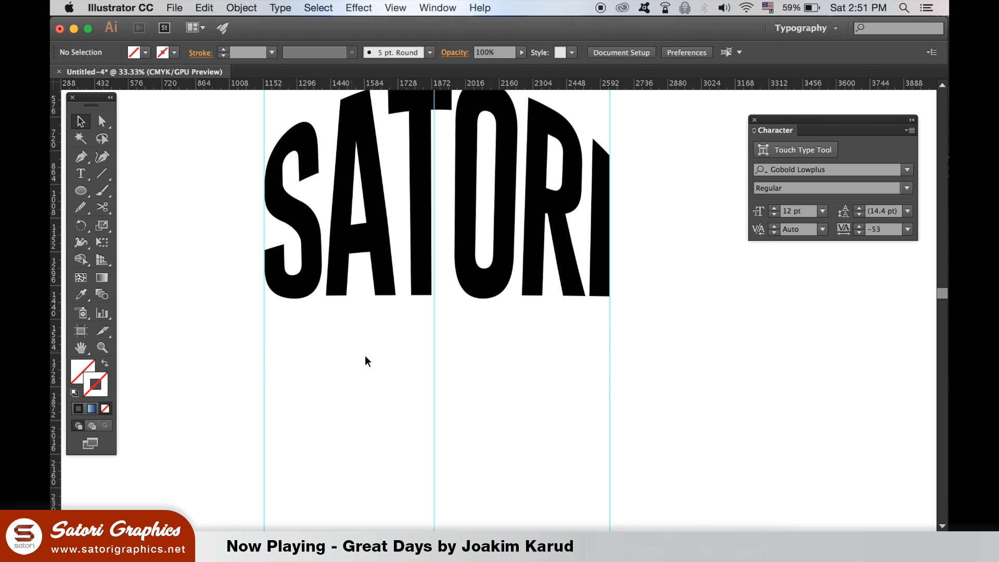
click(325, 203)
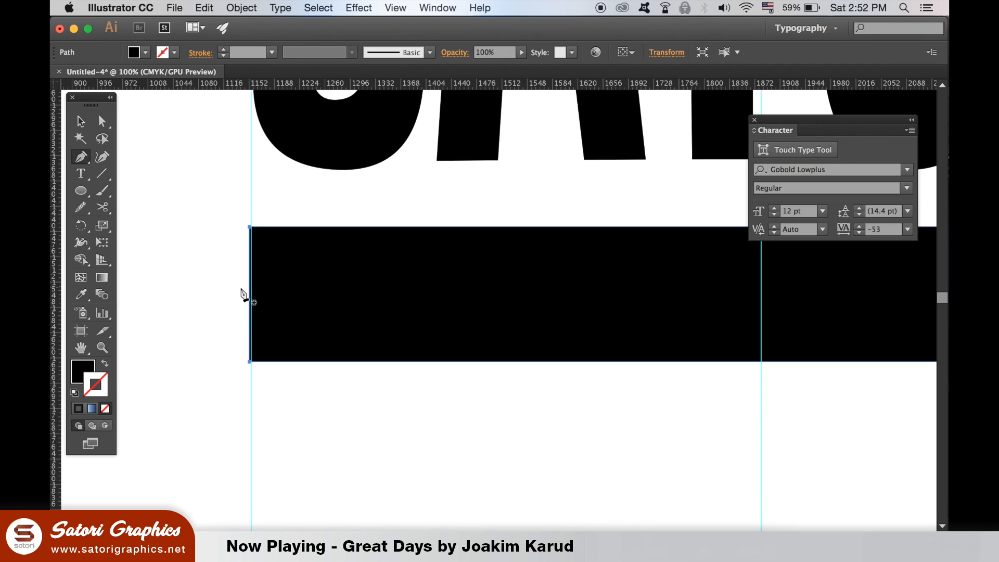
Draw the notched ribbon tail at the bar's left end and refine its inner corner.
click(249, 370)
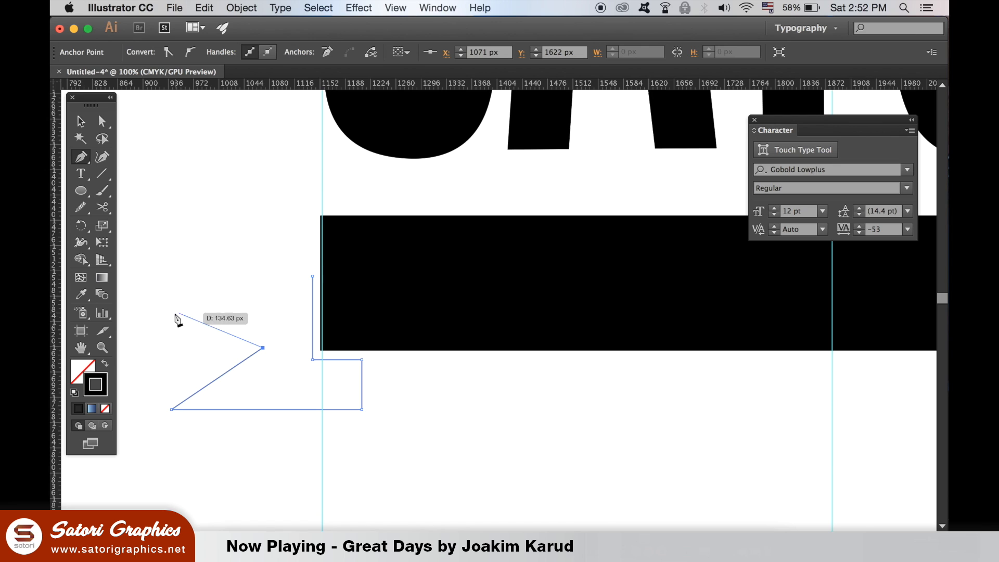
mouse_move(178, 288)
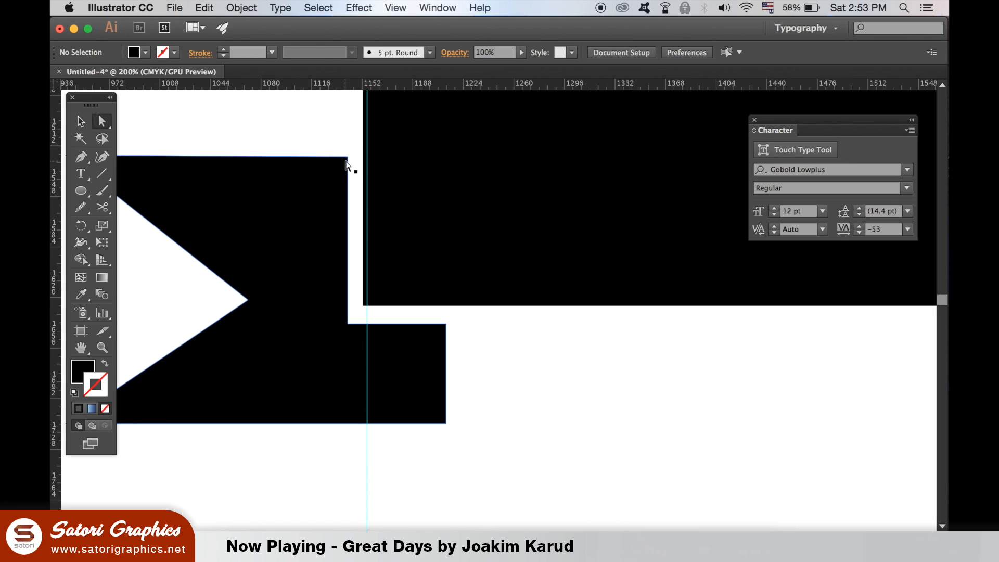
click(346, 157)
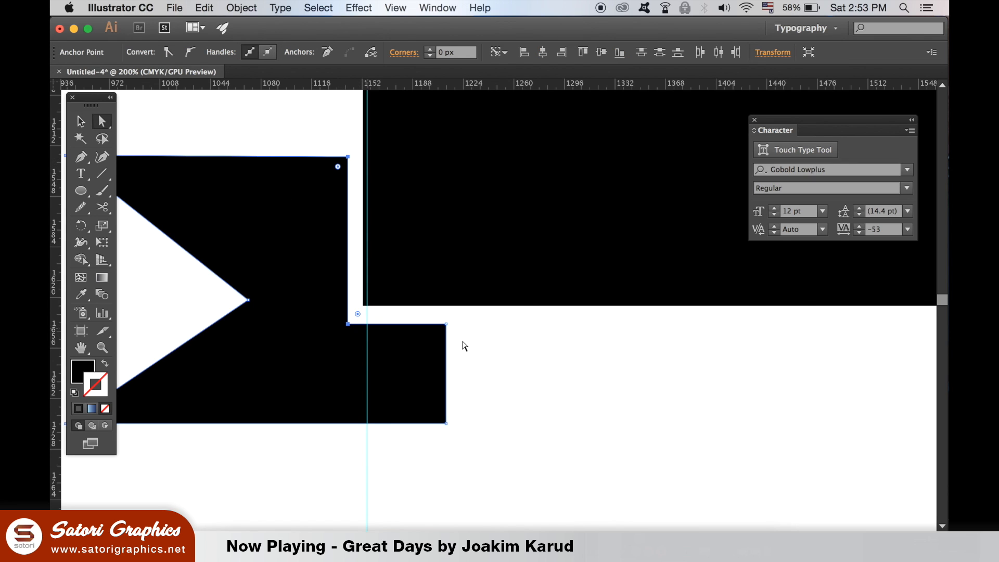
click(490, 376)
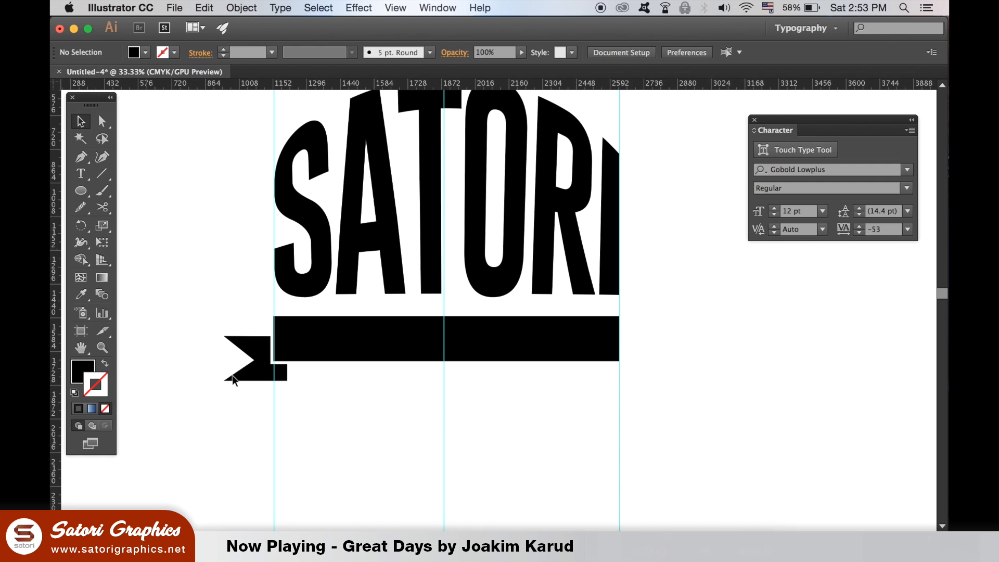
Reflect a copy of the left tail to the right end and centre-align the ribbon pieces.
click(252, 357)
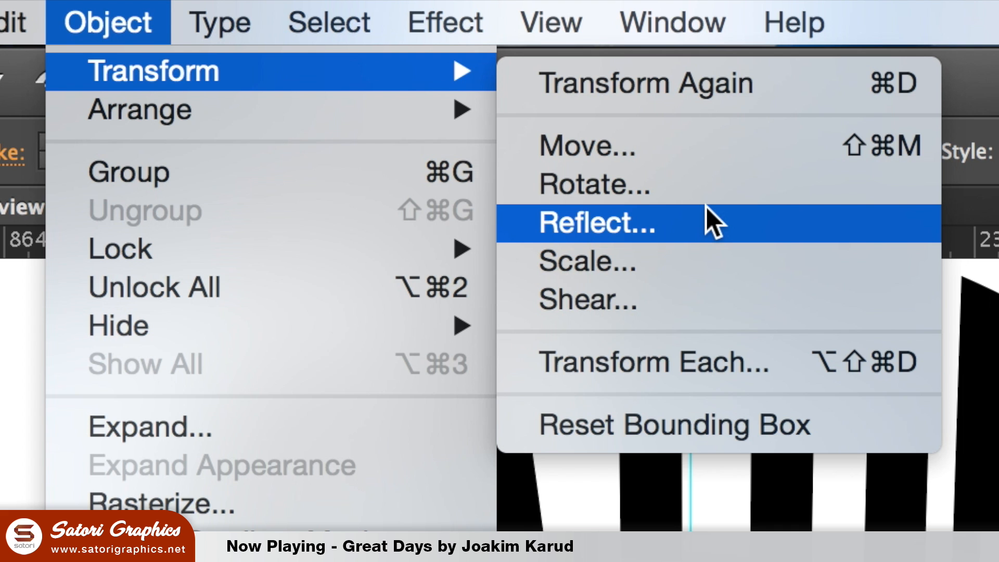
click(595, 222)
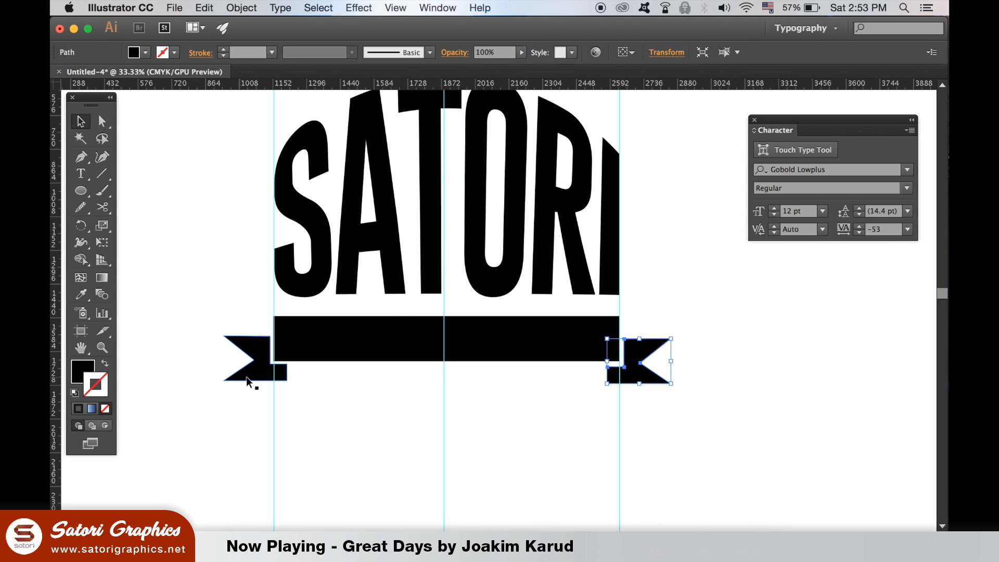
click(622, 52)
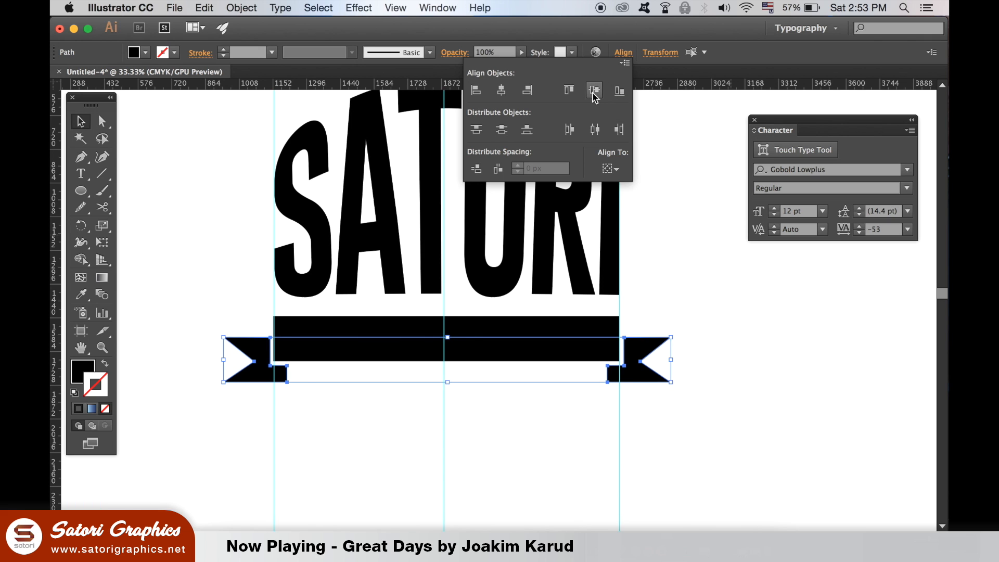
click(438, 7)
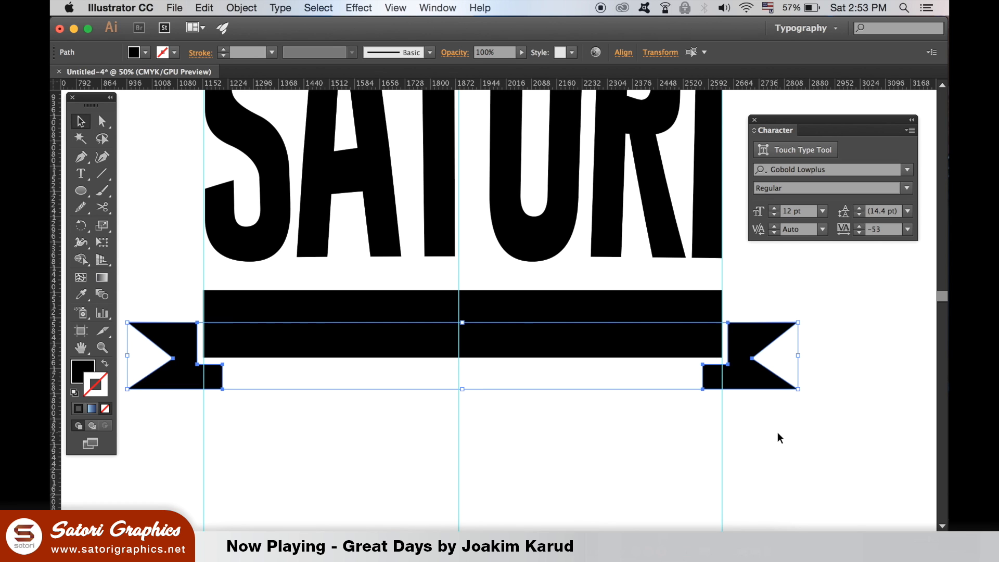
click(748, 427)
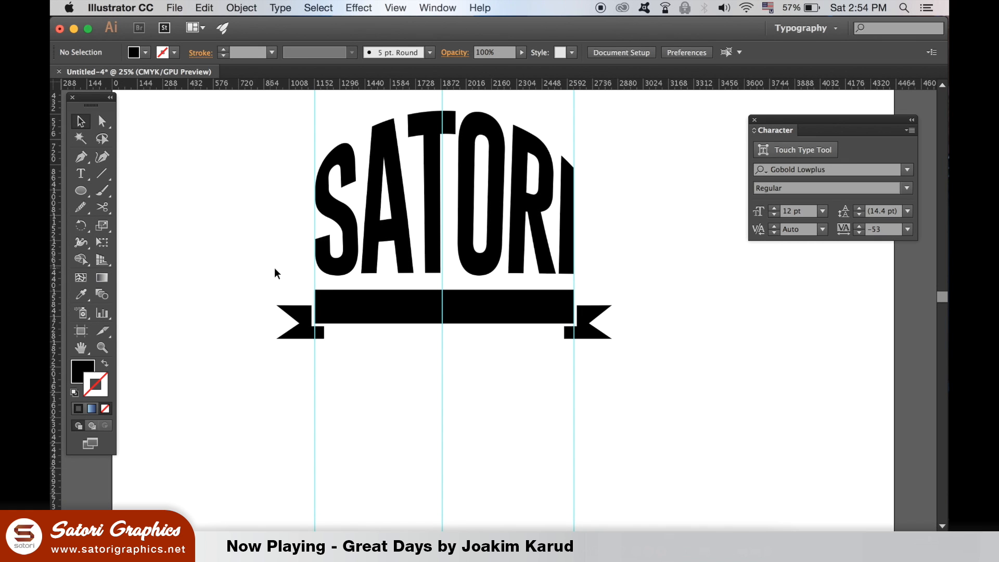
Hide all guides via the artboard context menu.
right_click(279, 267)
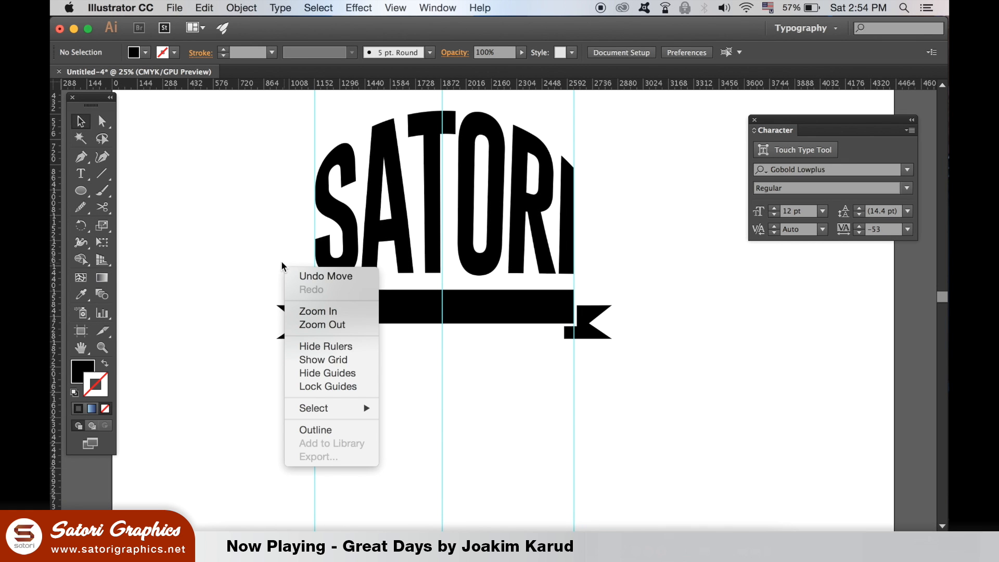
mouse_move(357, 372)
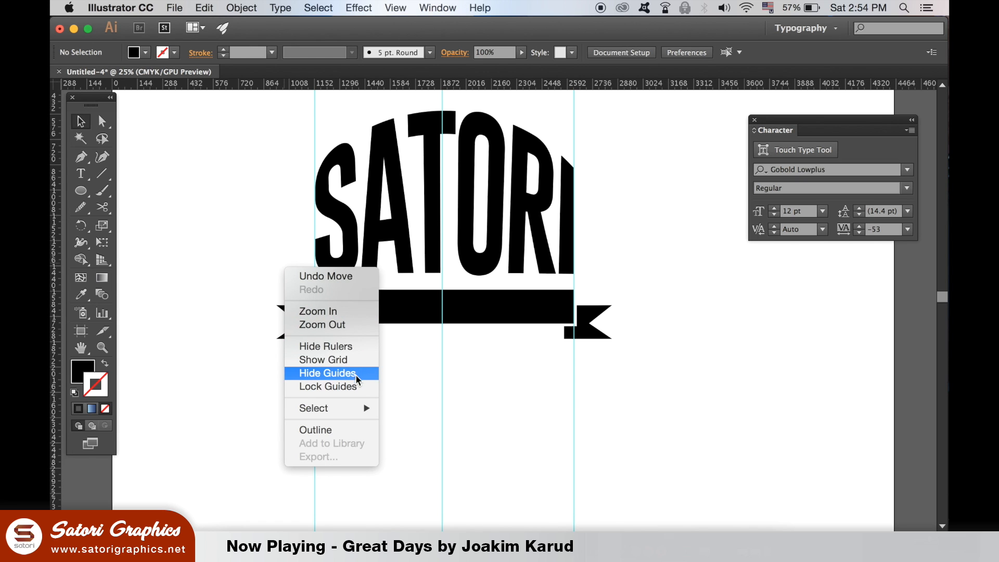
click(328, 372)
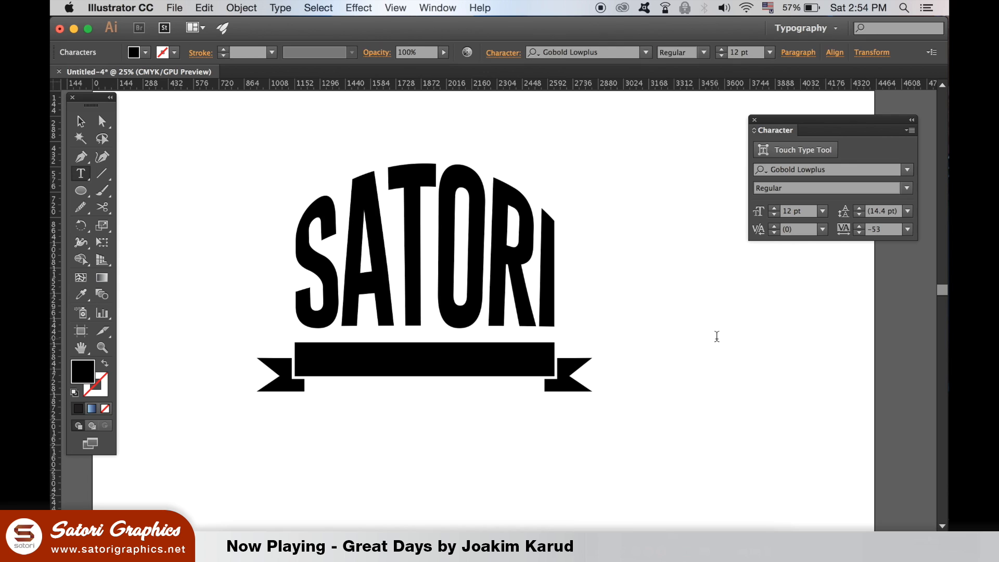
mouse_move(262, 161)
text(GRAPHICS)
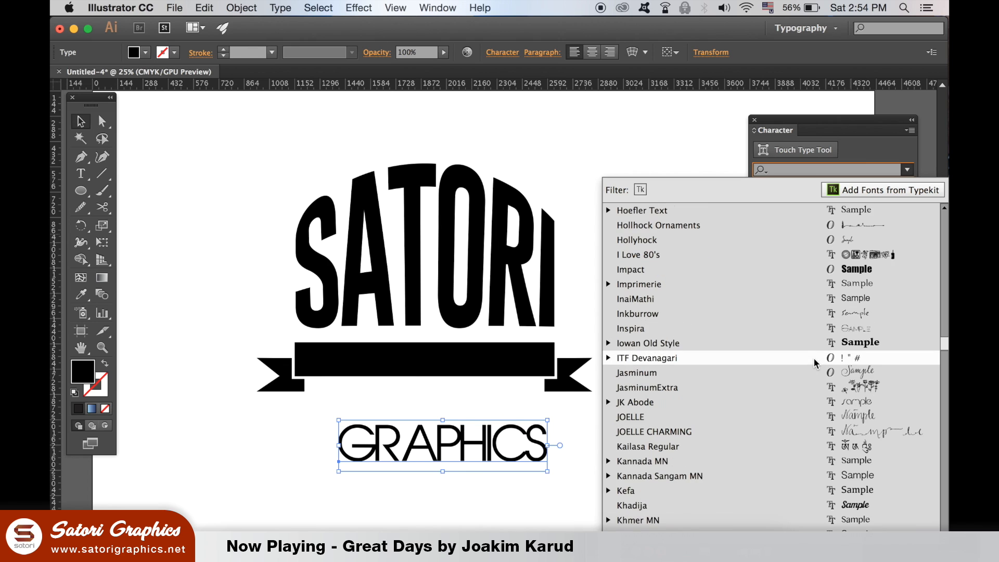
Set GRAPHICS in Kannada Sangam MN at bold weight for the ribbon bar.
scroll(down, 3)
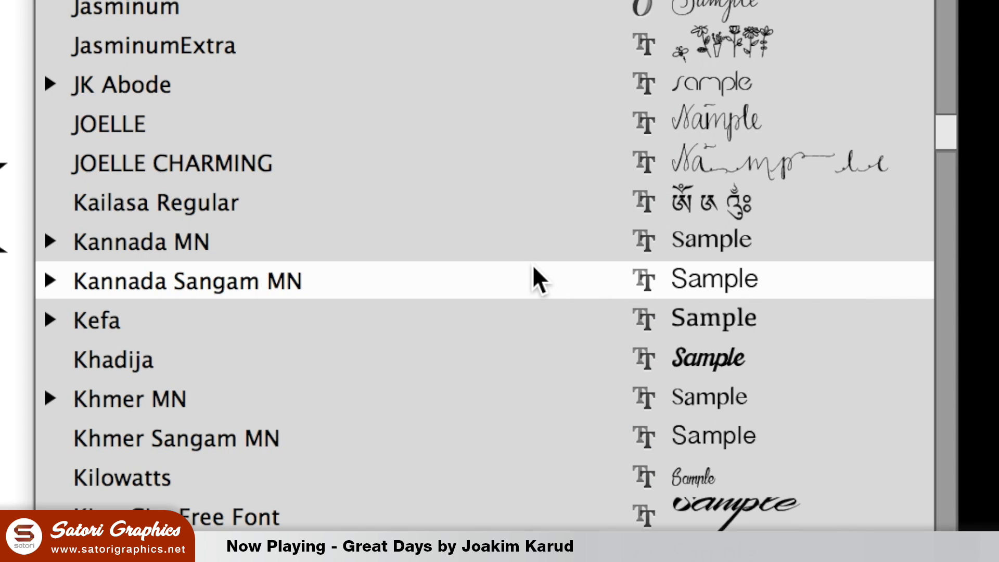
click(186, 281)
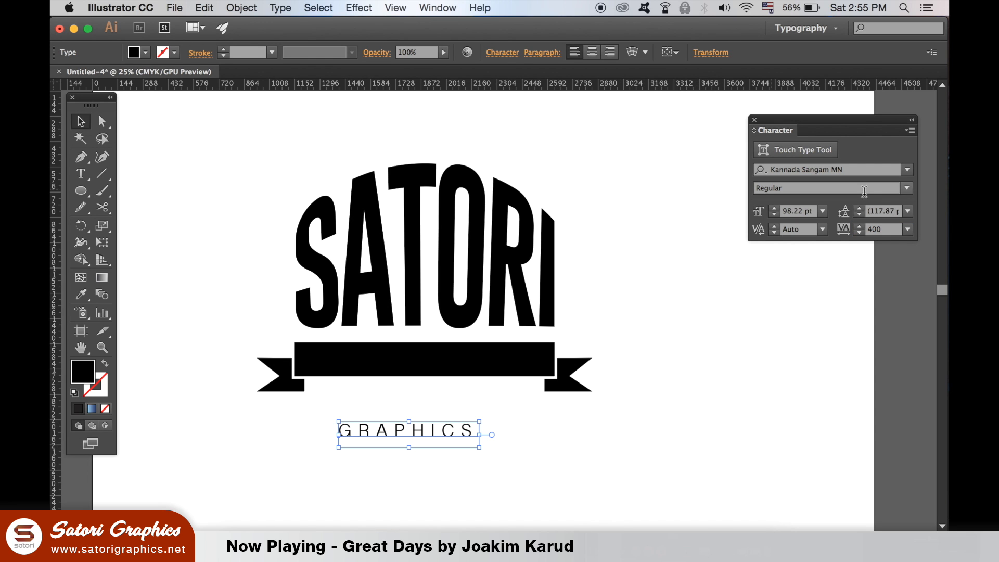
click(832, 187)
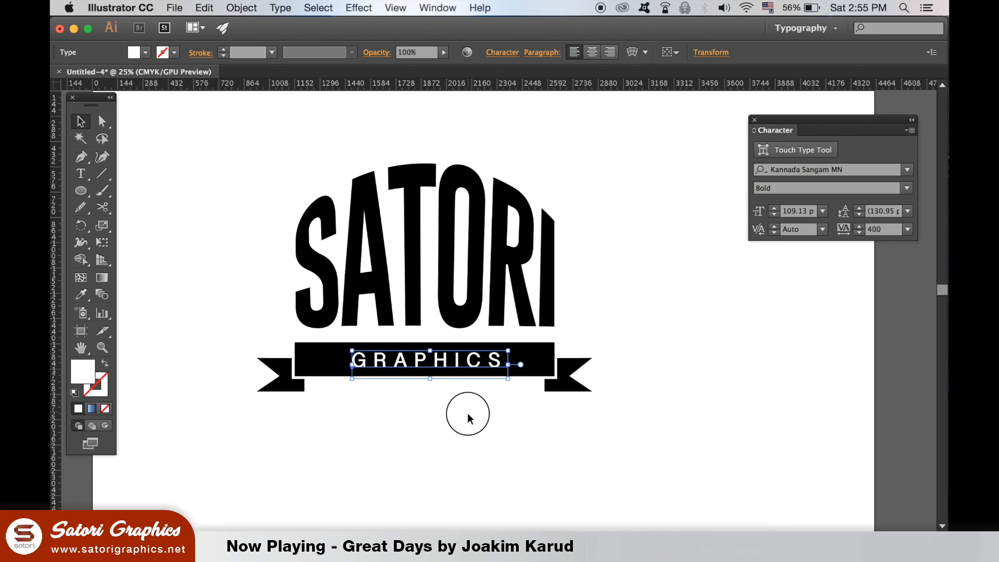
Show guides and convert the GRAPHICS text to outlines.
right_click(468, 415)
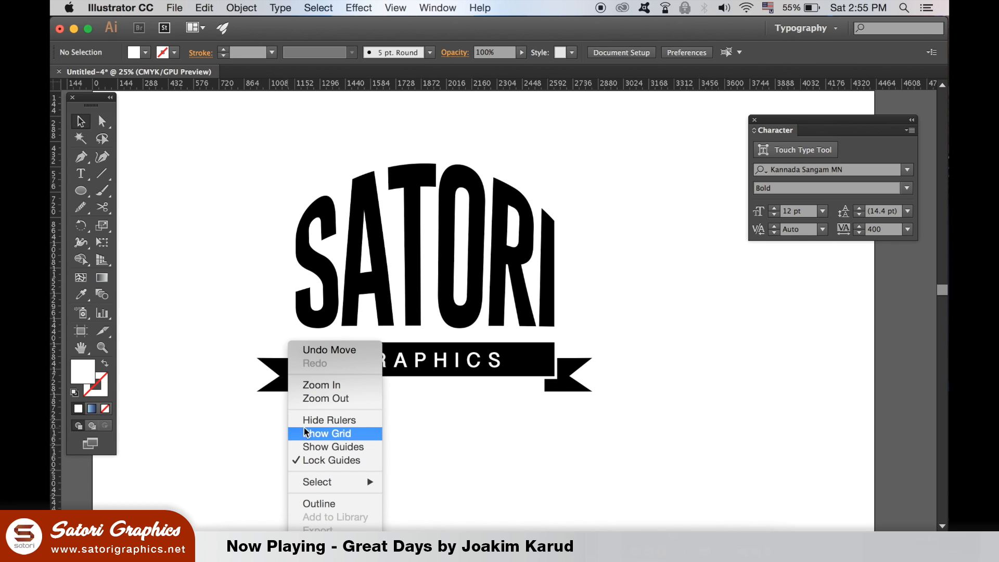
click(333, 446)
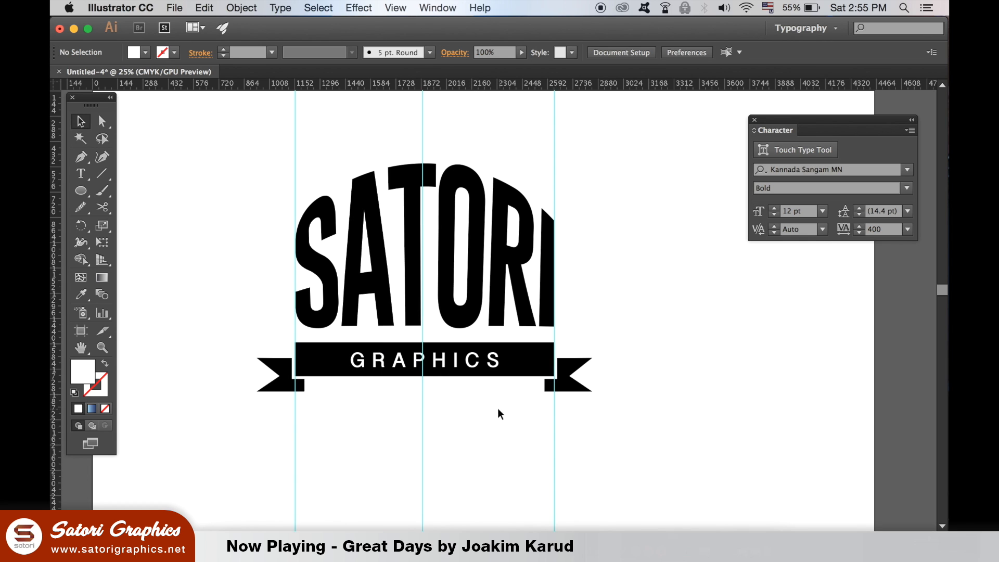
click(280, 7)
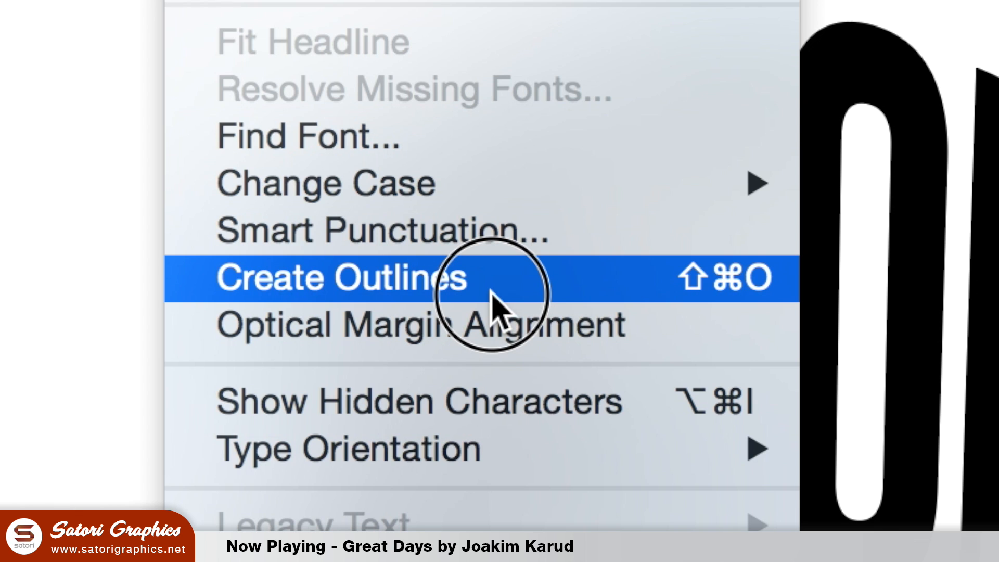
click(338, 278)
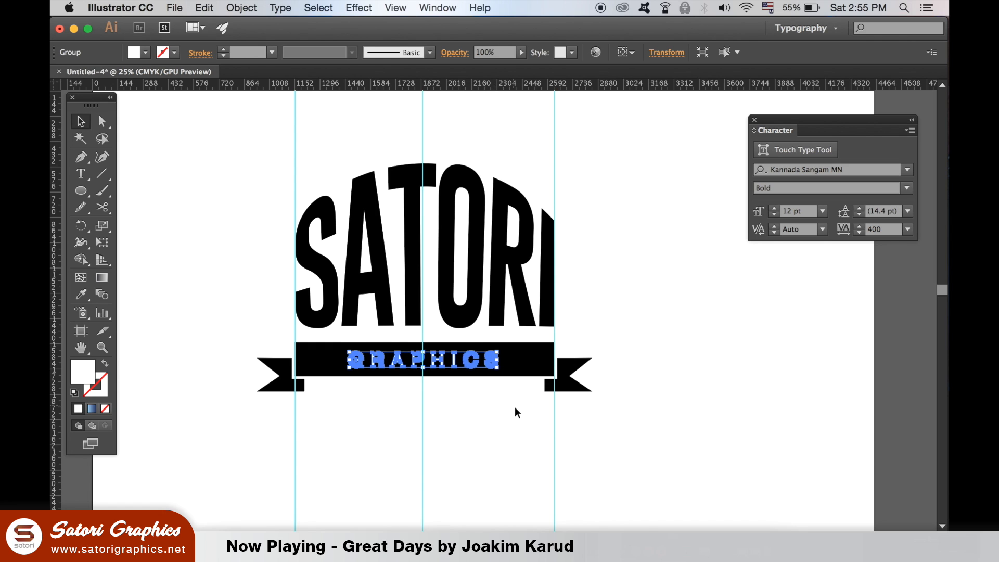
Deselect the outlined lettering and hide the guides again.
click(626, 298)
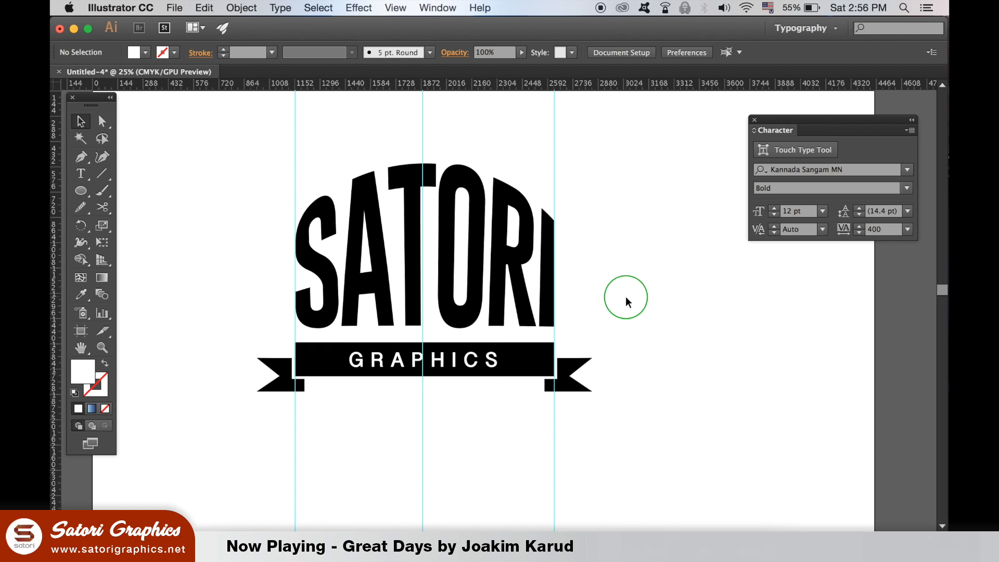
right_click(626, 302)
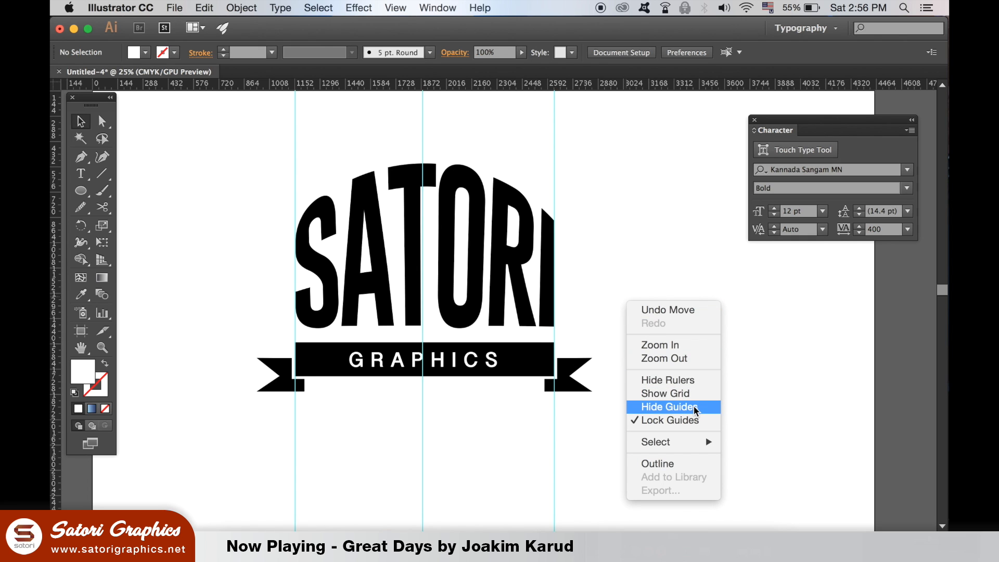
click(668, 407)
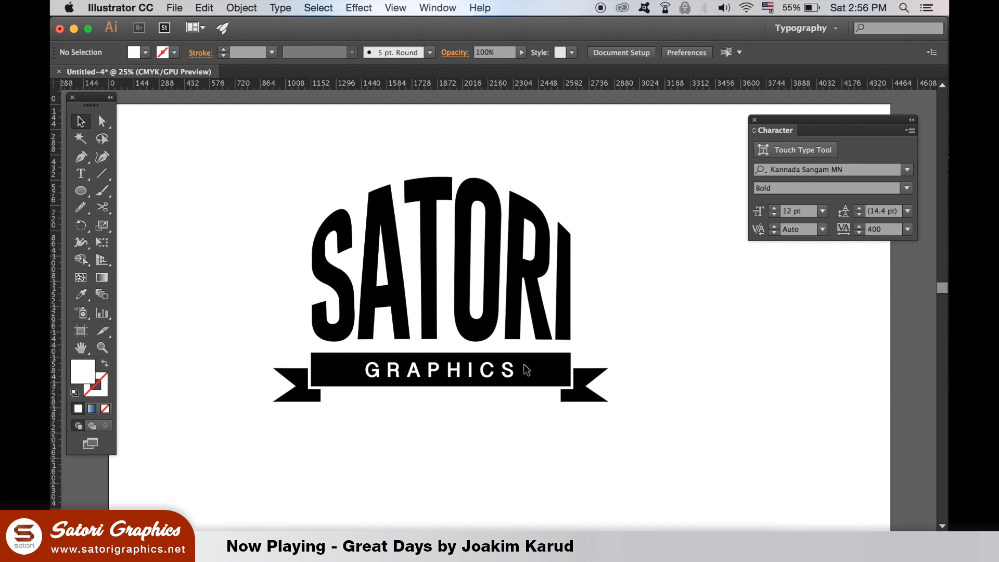
Select the ribbon bar with GRAPHICS and bring up the Pathfinder panel from Window.
click(438, 370)
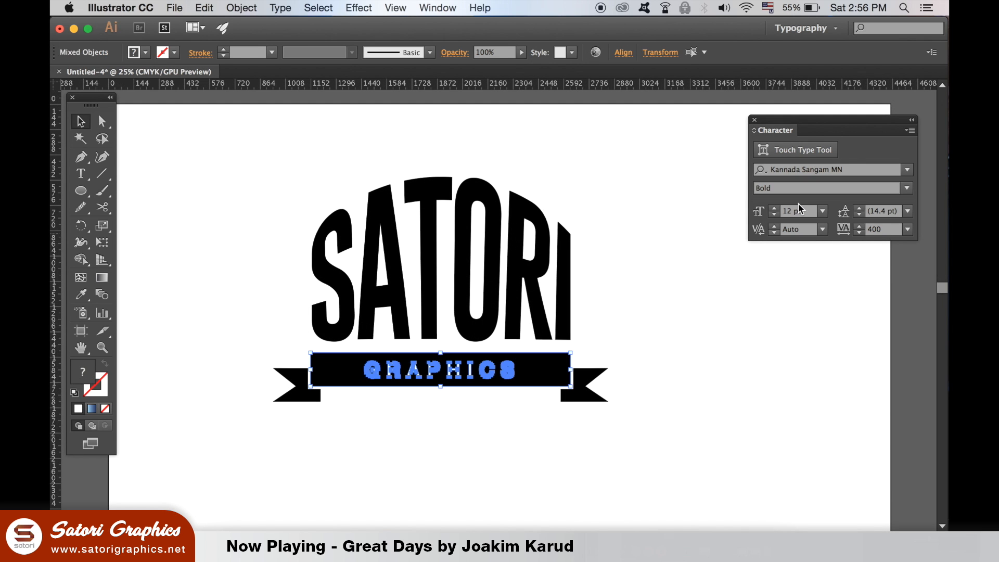
click(437, 7)
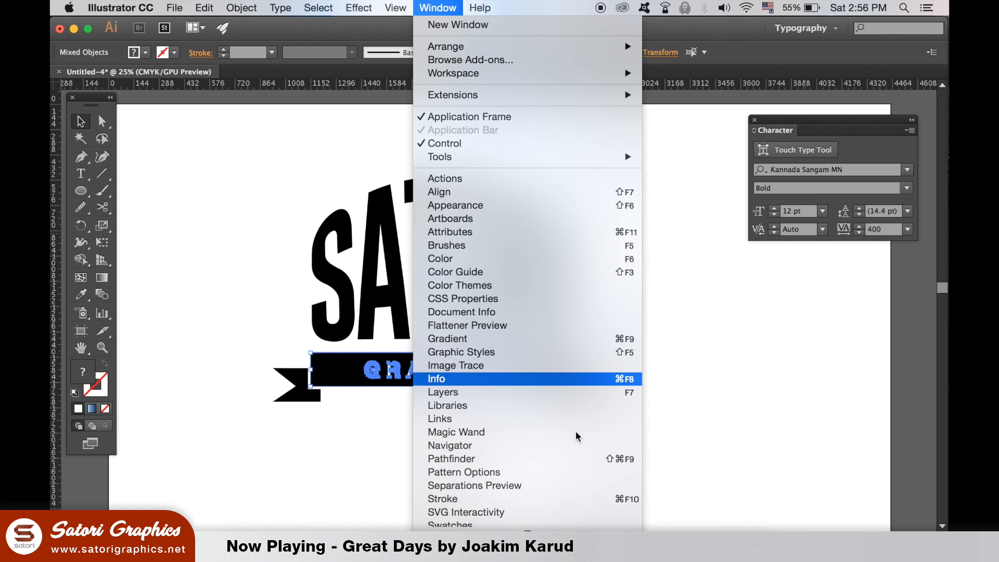
click(450, 459)
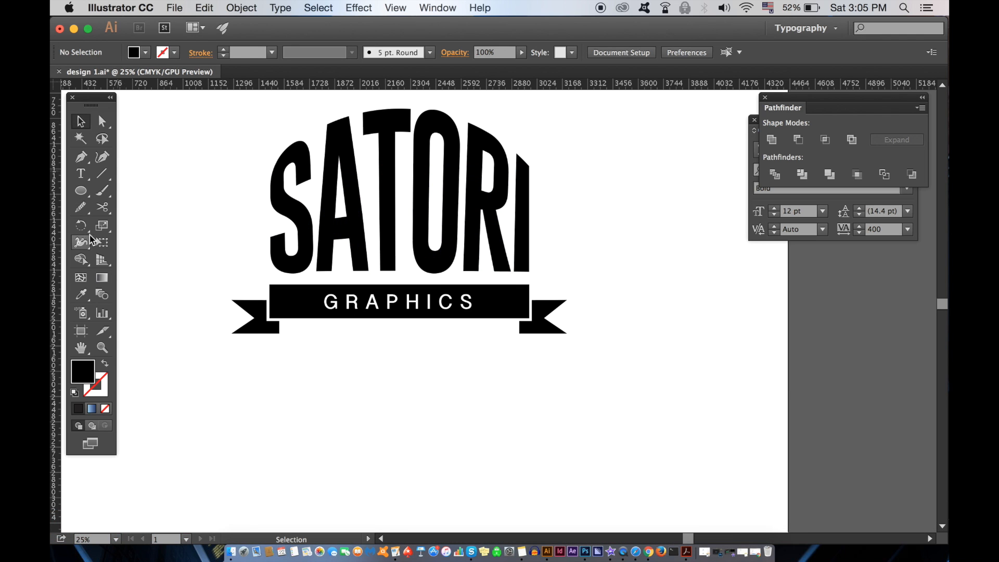
Draw the star row with the Star Tool and align the stars on their vertical centres.
click(81, 190)
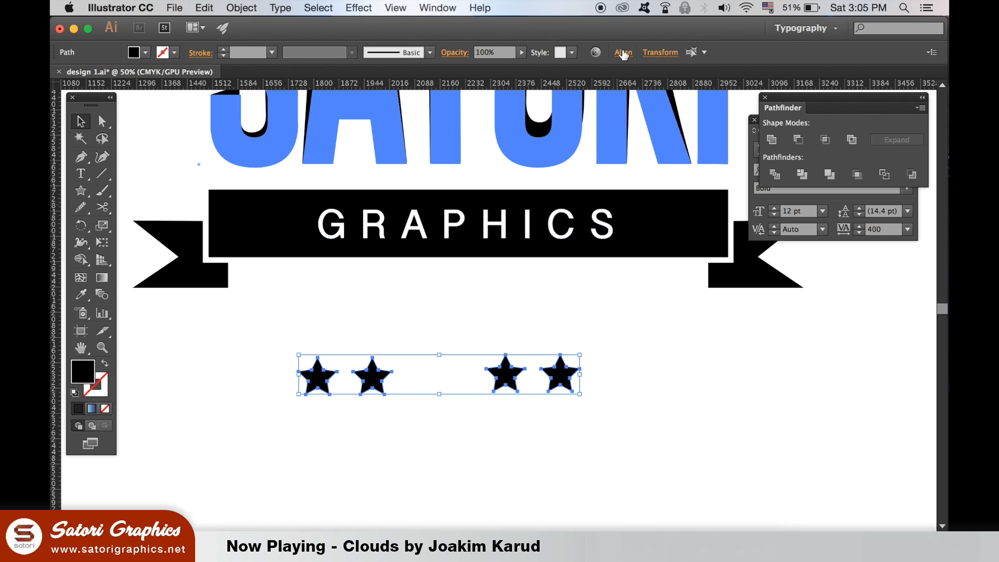
click(622, 52)
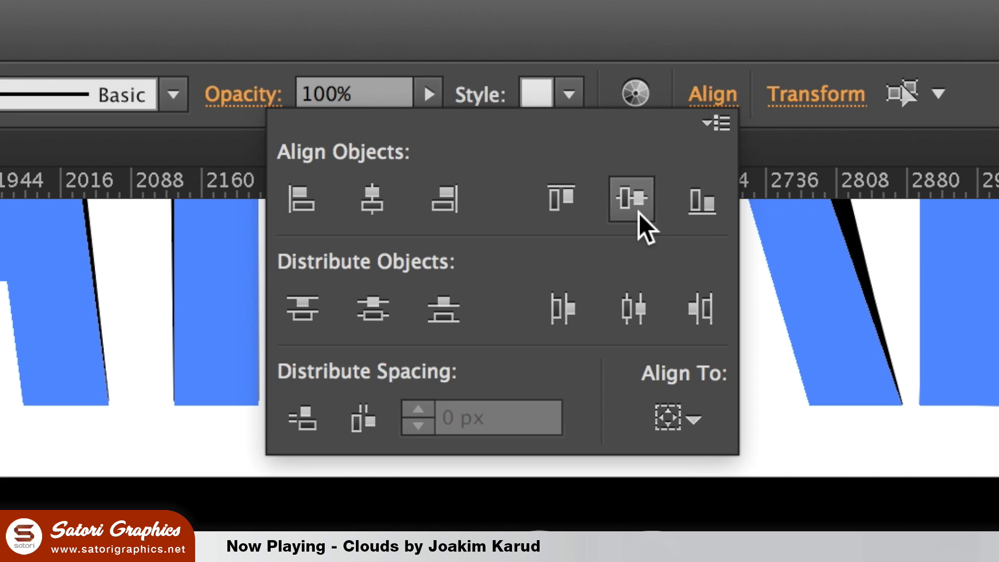
click(630, 201)
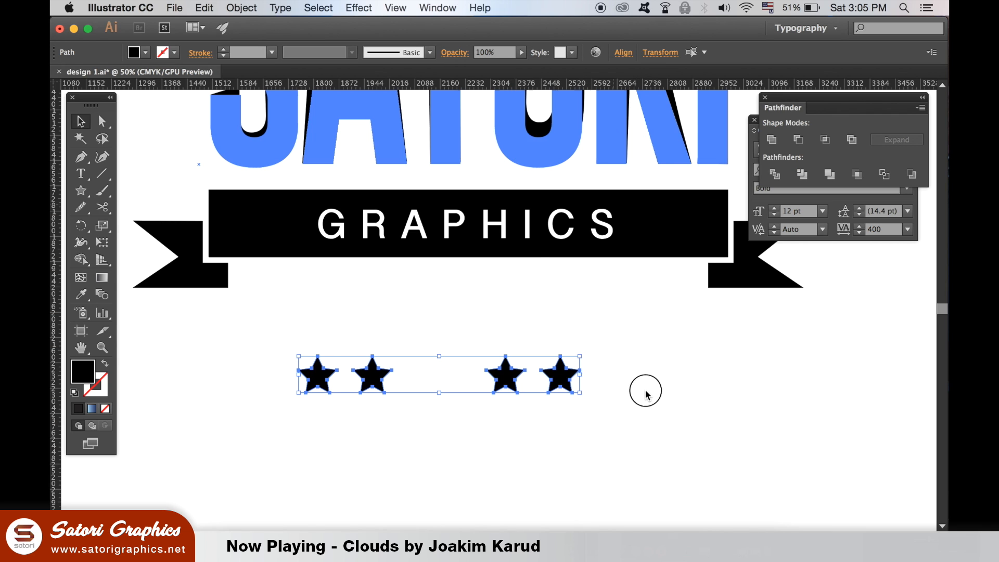
click(372, 375)
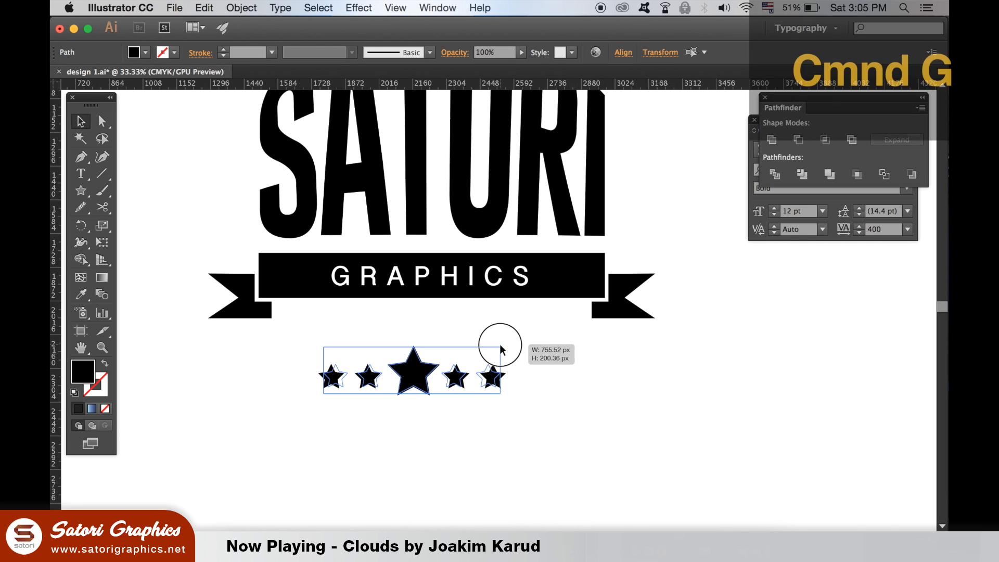
Group the five stars, the larger middle one included, with Cmd+G.
key(Cmd+G)
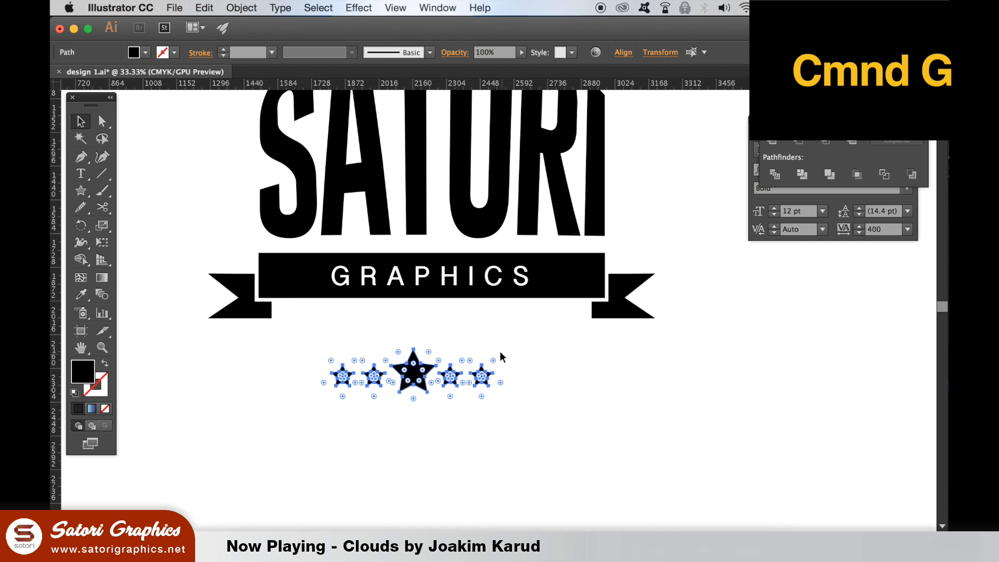
click(241, 8)
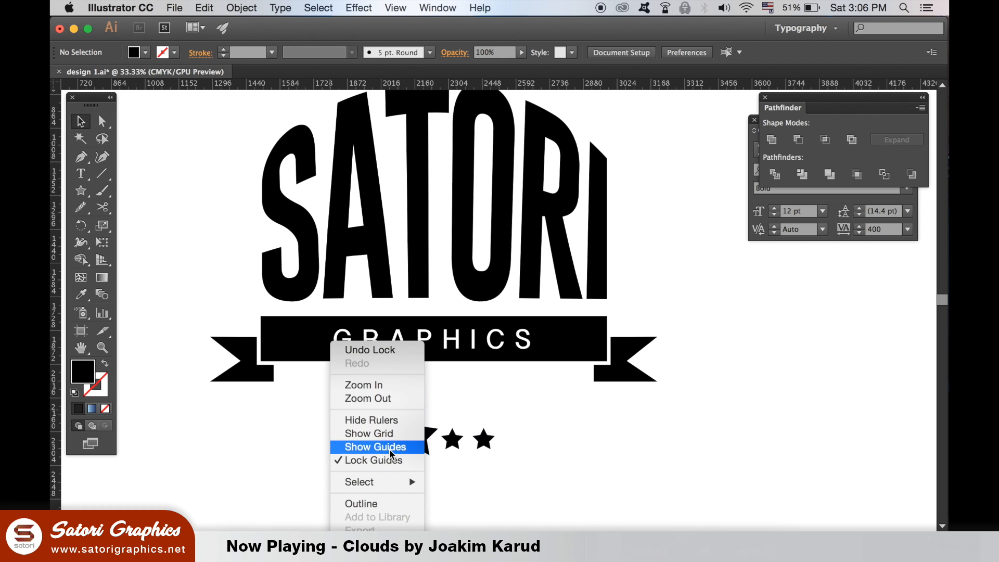
Show guides, then draw a thin line with a small ring at its end left of the stars.
click(375, 447)
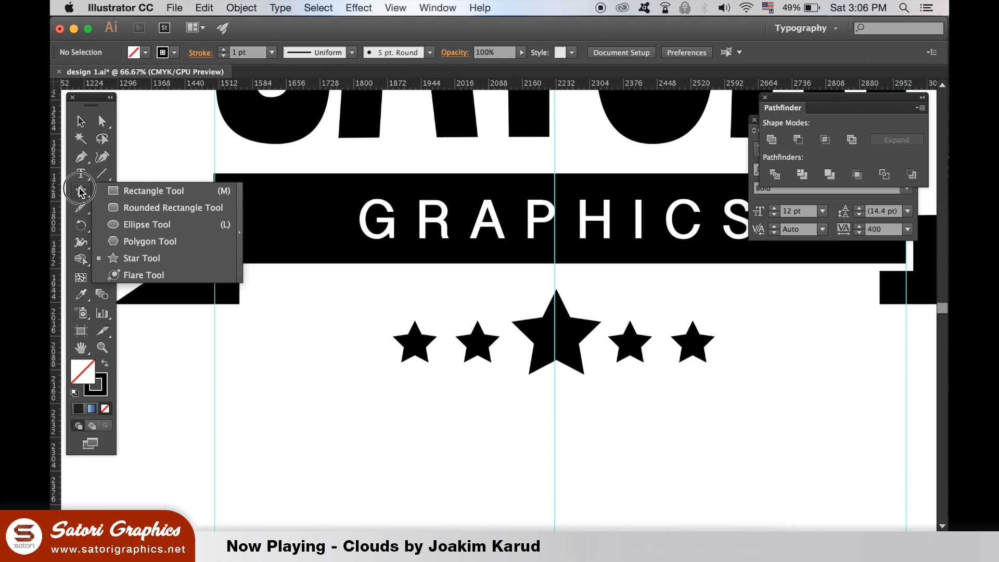
click(145, 225)
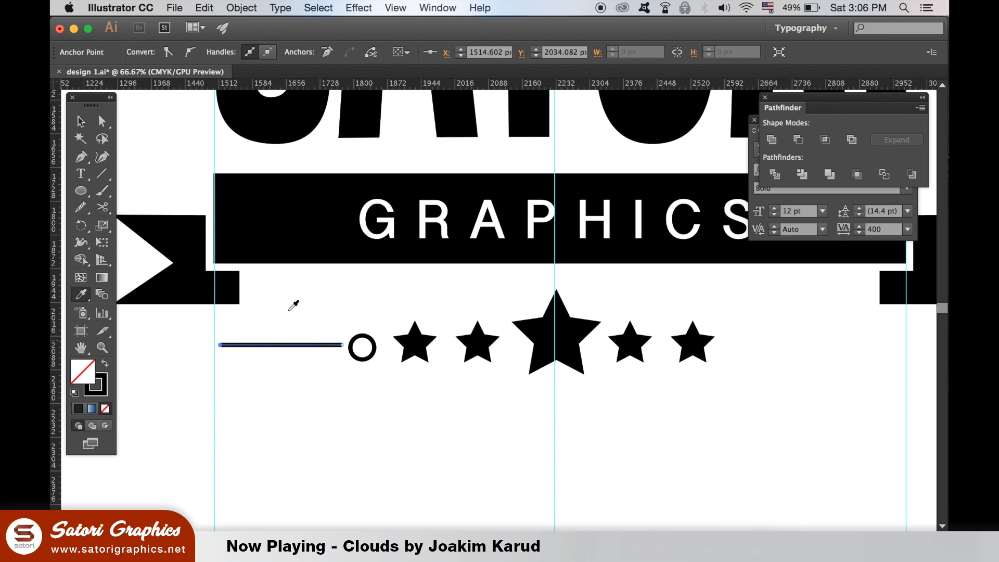
click(283, 344)
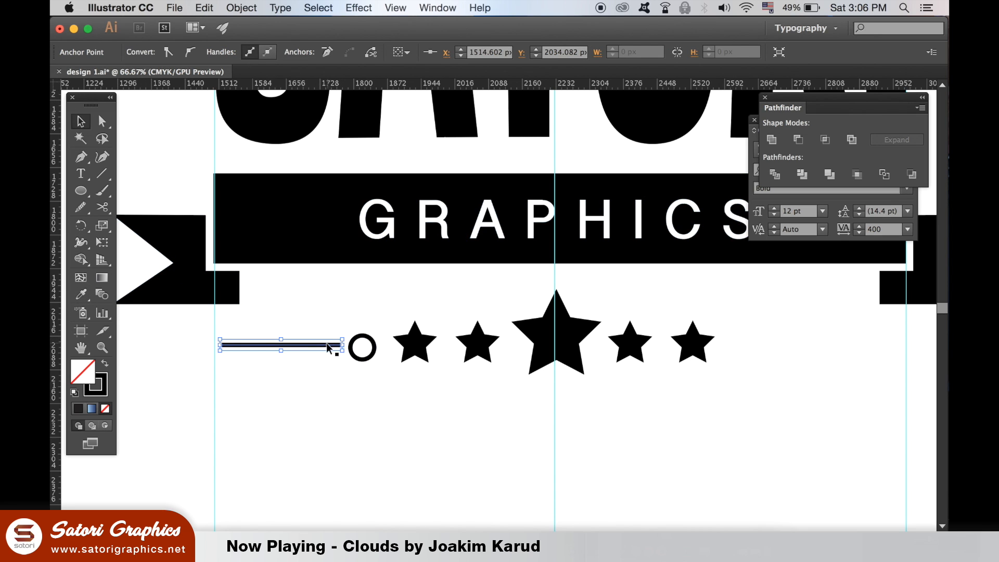
click(349, 52)
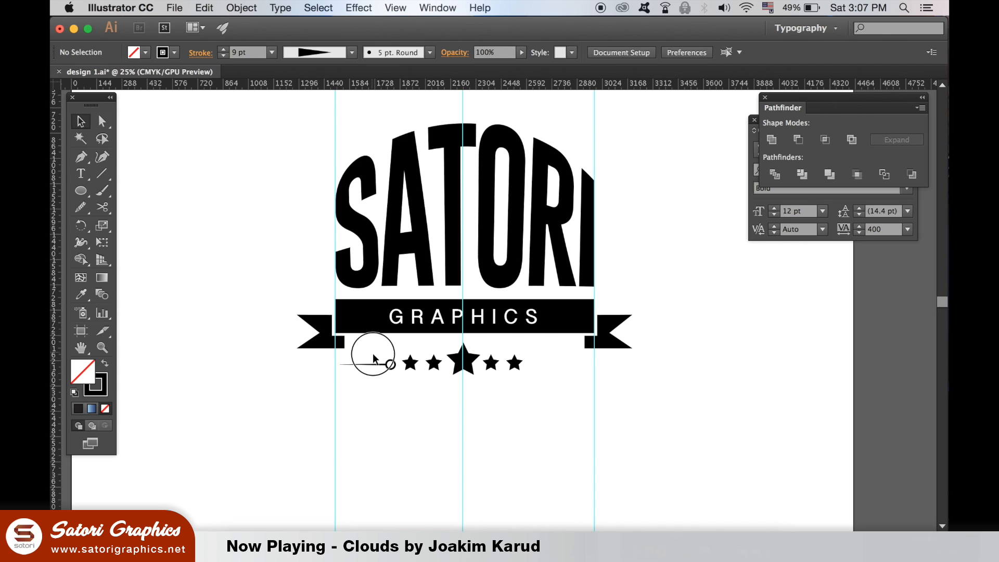
Group the line and ring, duplicate it, and reflect the copy to the right of the stars.
click(366, 363)
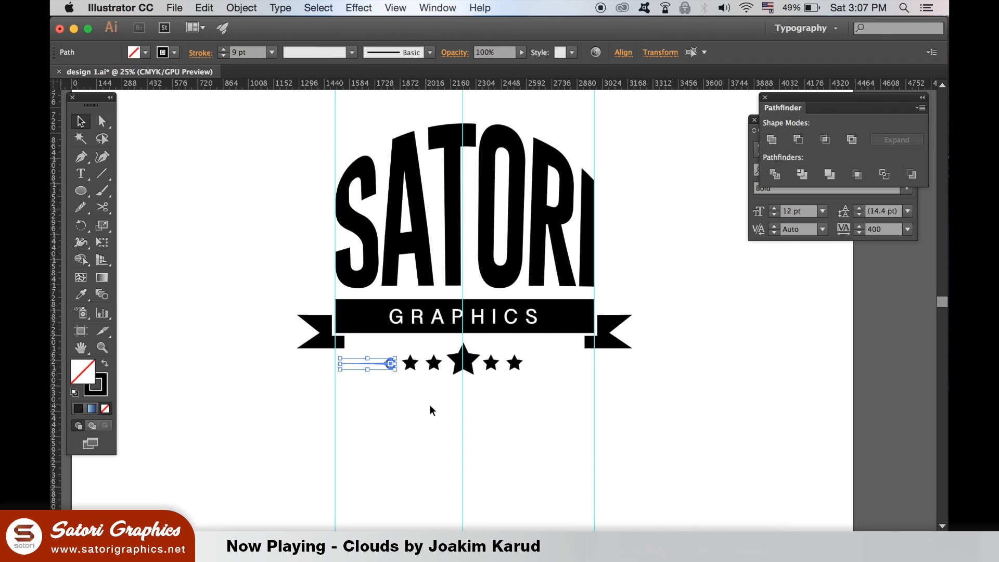
click(432, 410)
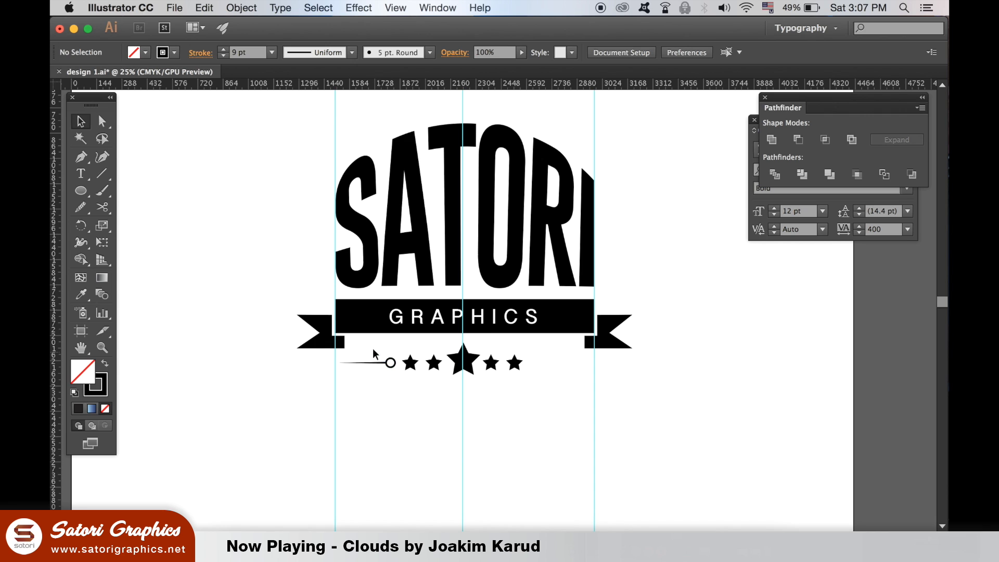
key(cmd+g)
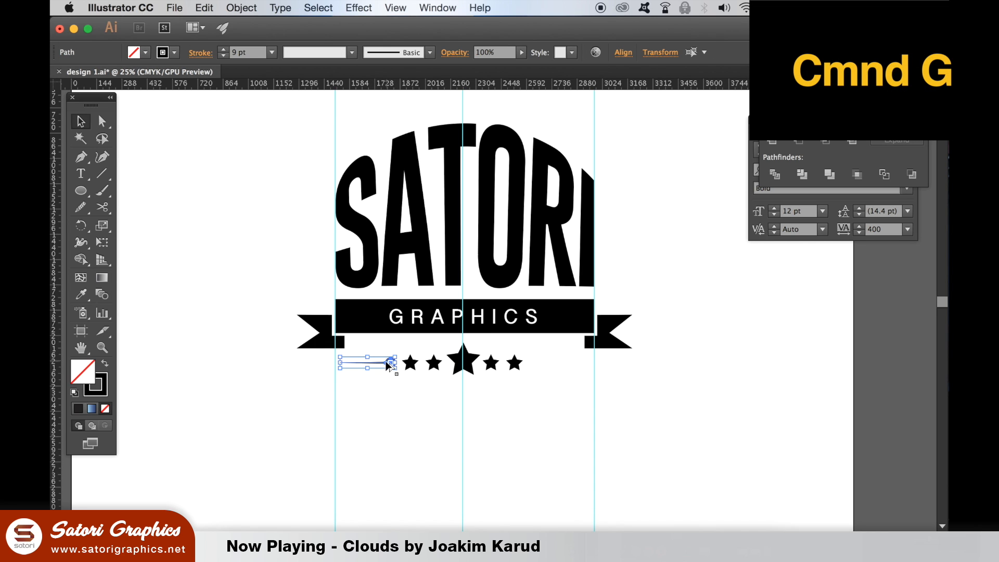
key(cmd+g)
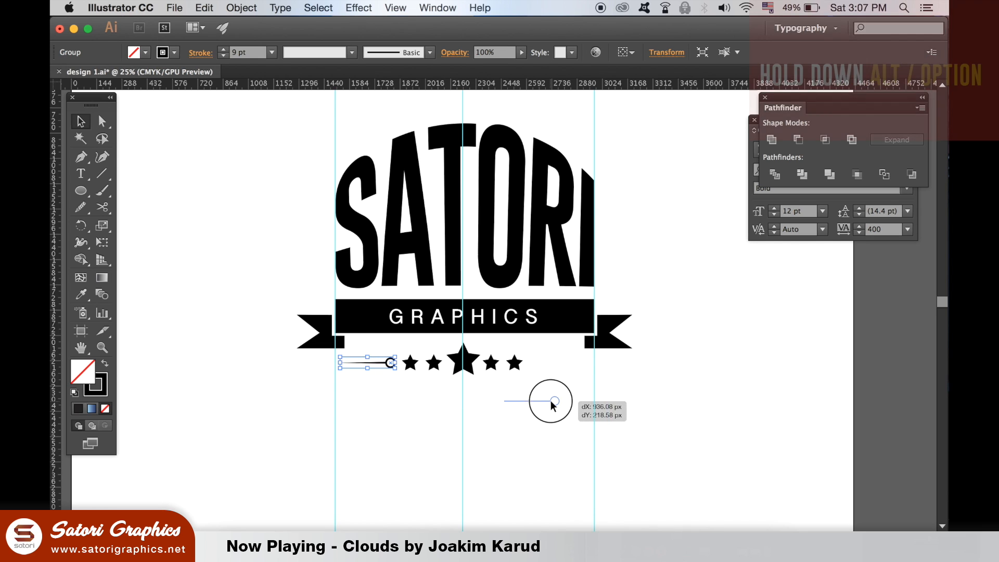
click(241, 7)
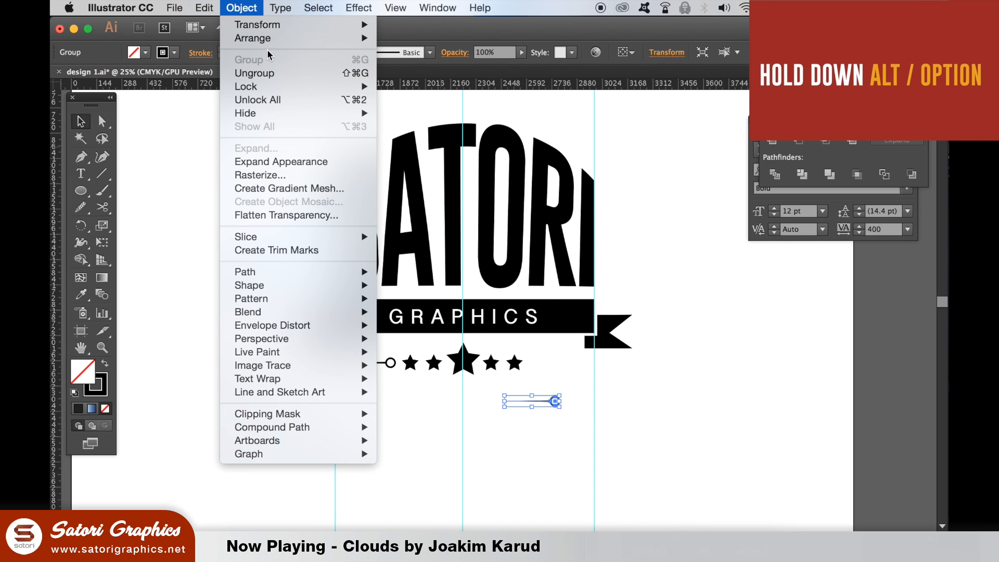
mouse_move(258, 23)
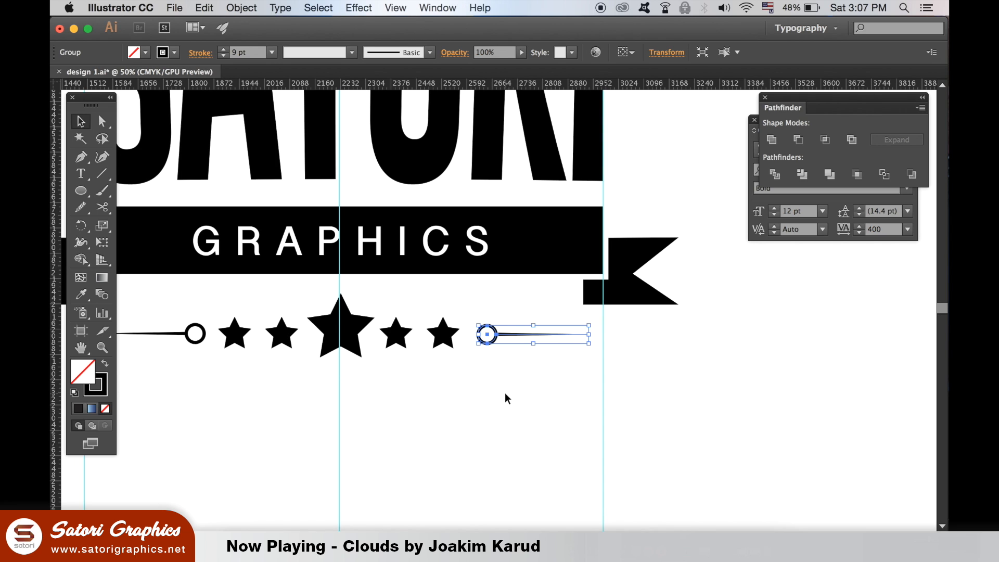
click(623, 52)
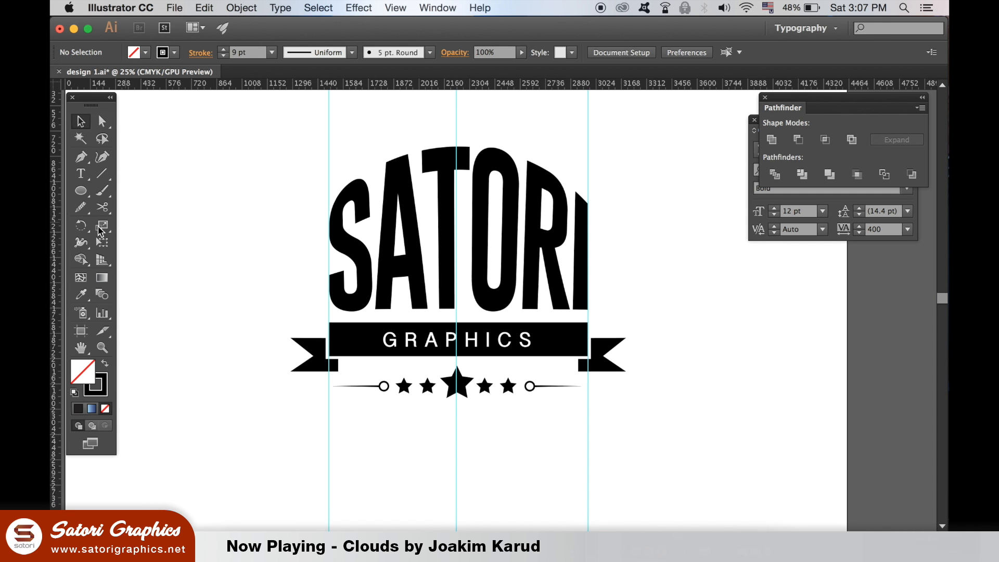
mouse_move(57, 240)
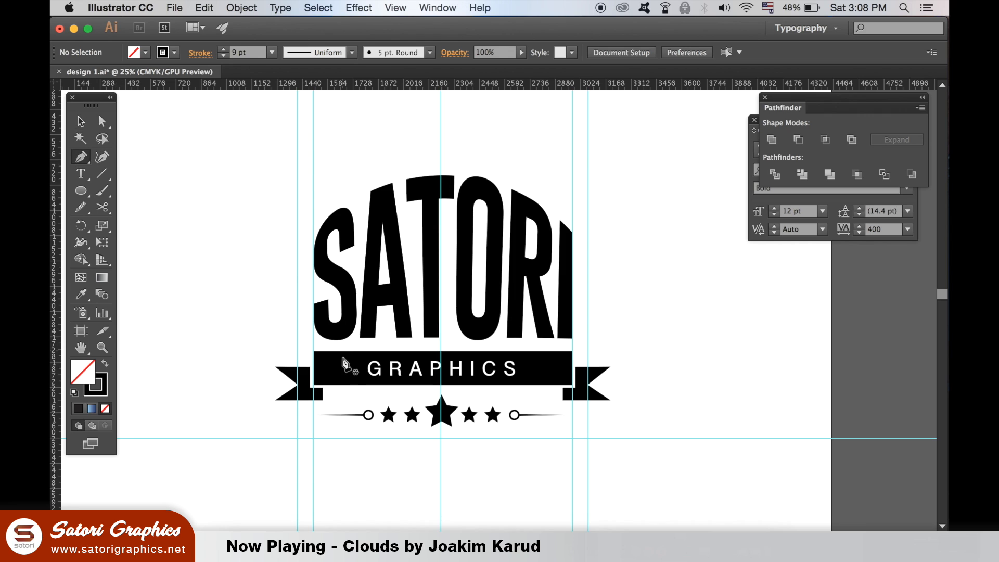
mouse_move(309, 316)
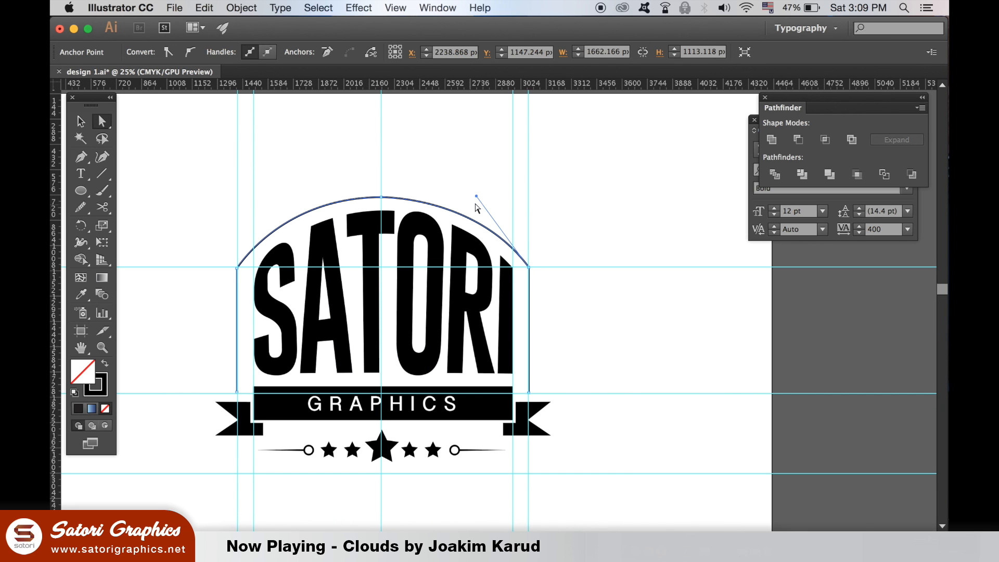
Finish the arched shield outline around SATORI and give it a 40 pt stroke.
click(461, 197)
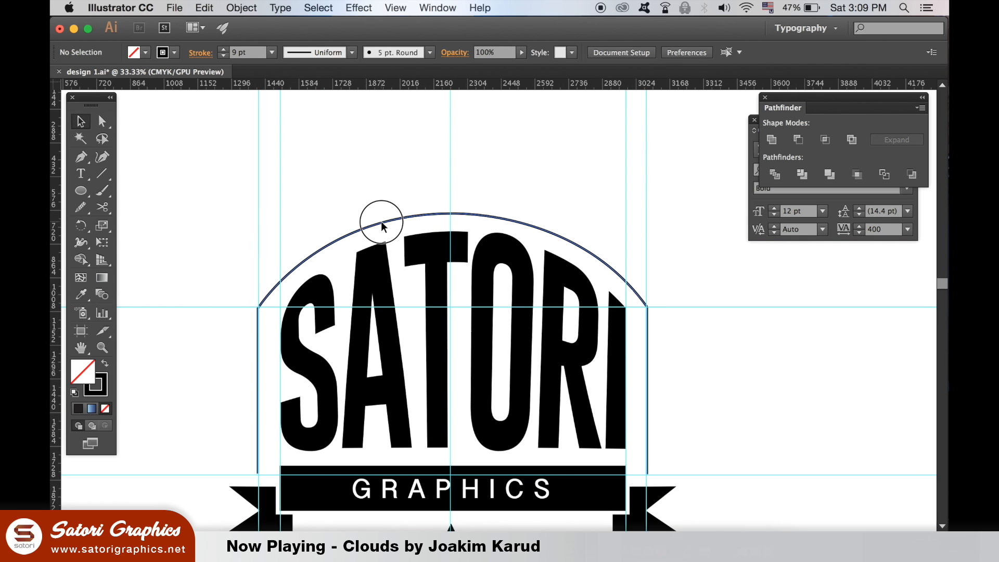
click(381, 225)
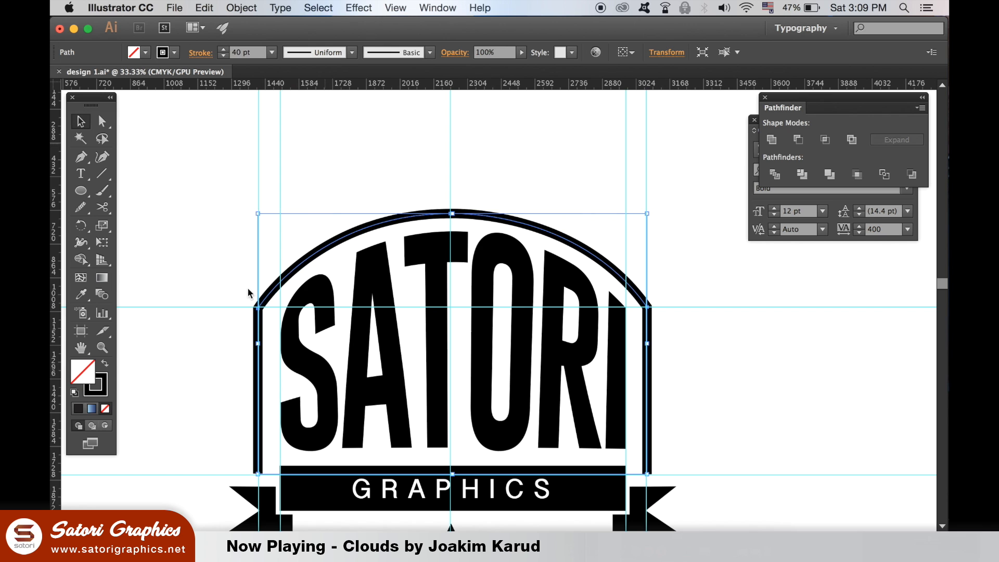
mouse_move(217, 197)
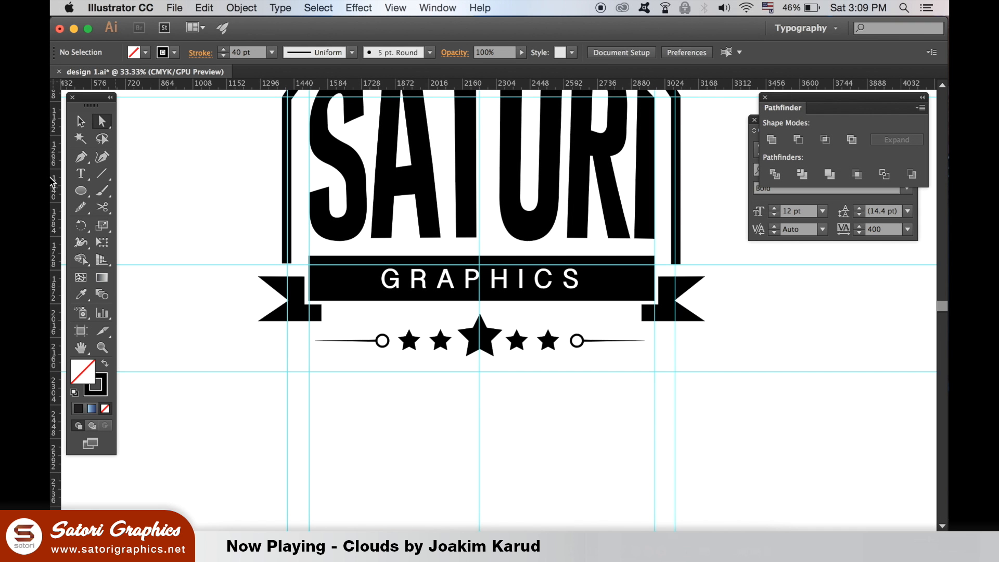
mouse_move(79, 157)
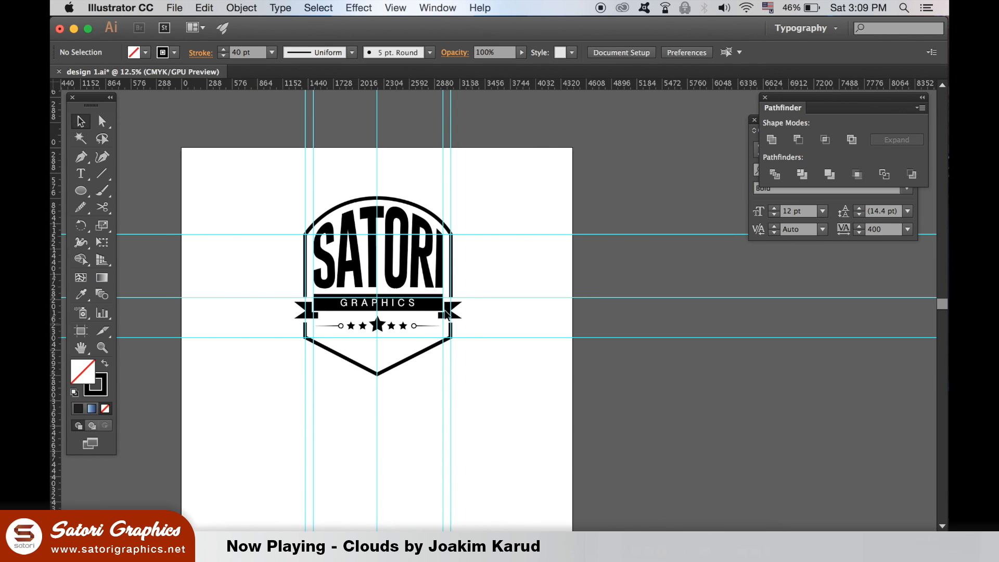
Hide guides and set the Est. 1988 line in Brush Script Std Medium beneath GRAPHIC DESIGN ERA.
right_click(447, 315)
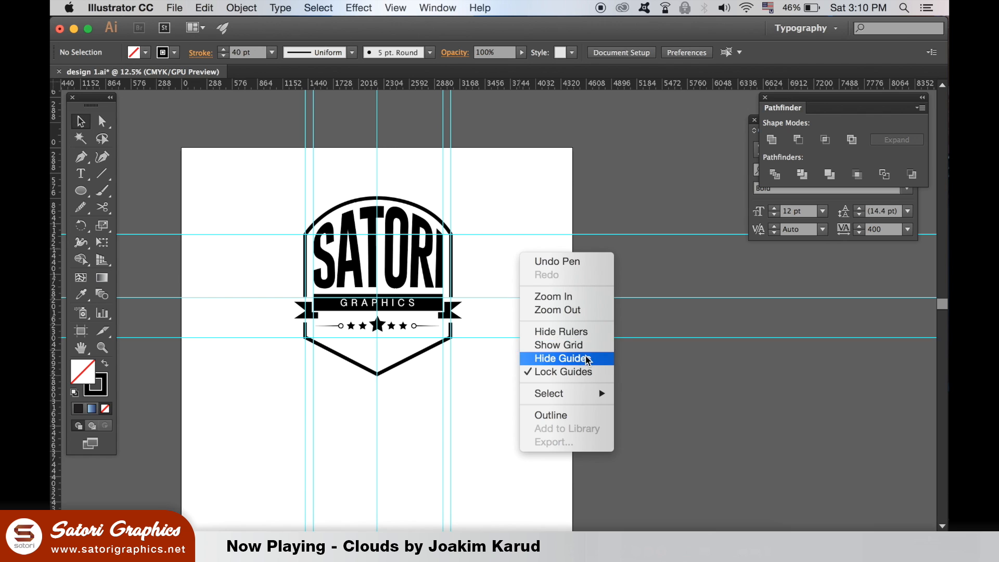
click(559, 358)
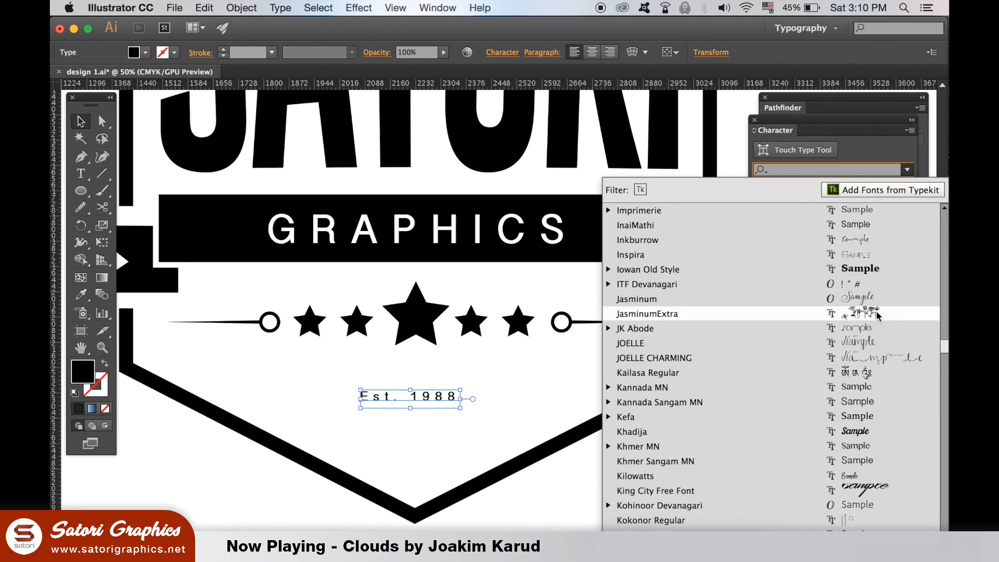
click(646, 313)
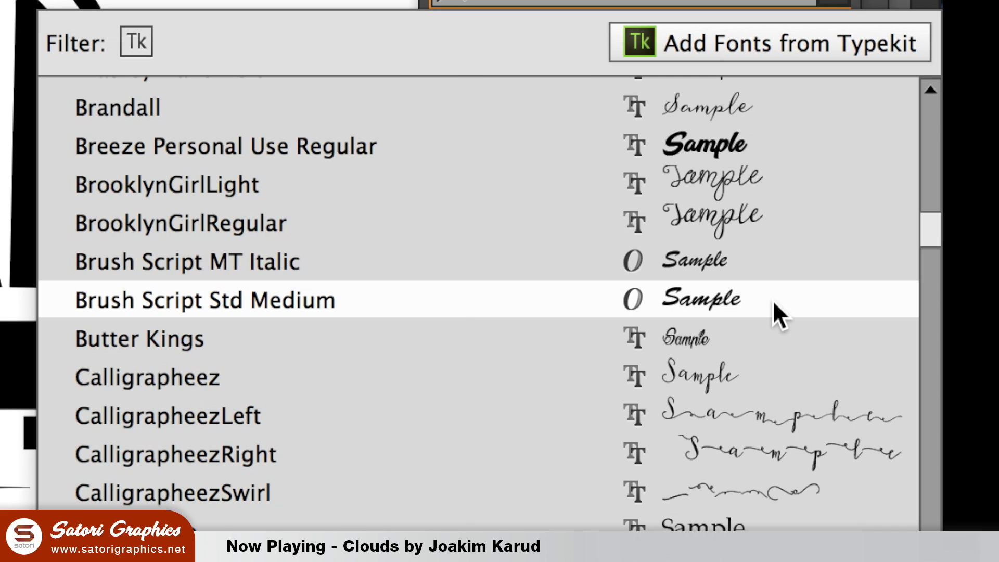
click(204, 300)
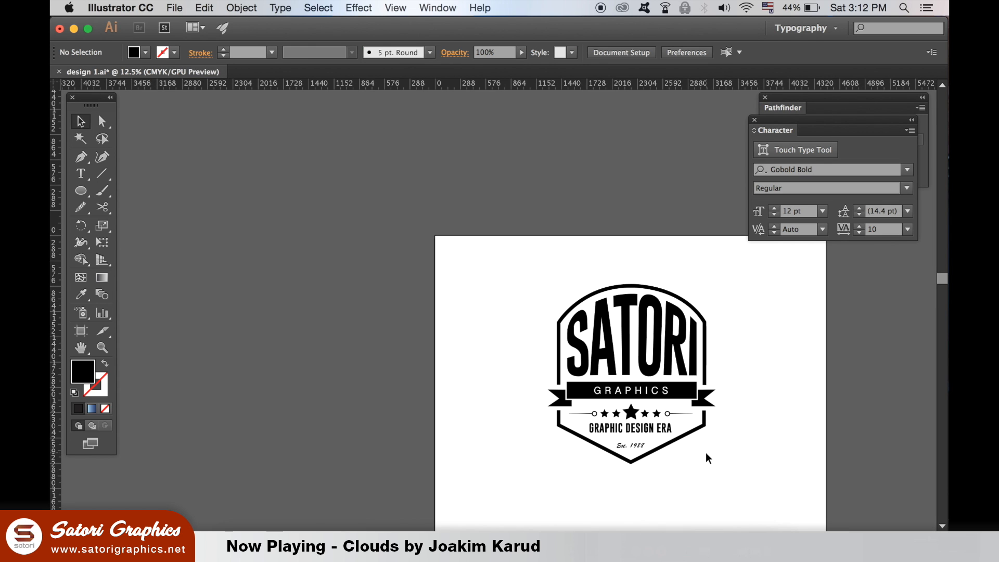
click(312, 71)
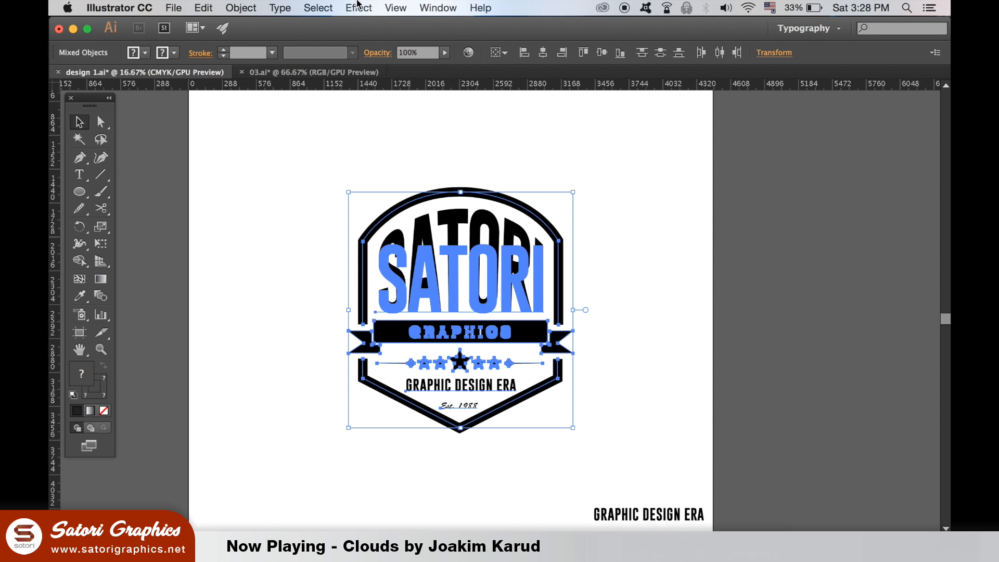
Apply Object > Path > Outline Stroke to all badge artwork, turning strokes into filled shapes.
click(280, 7)
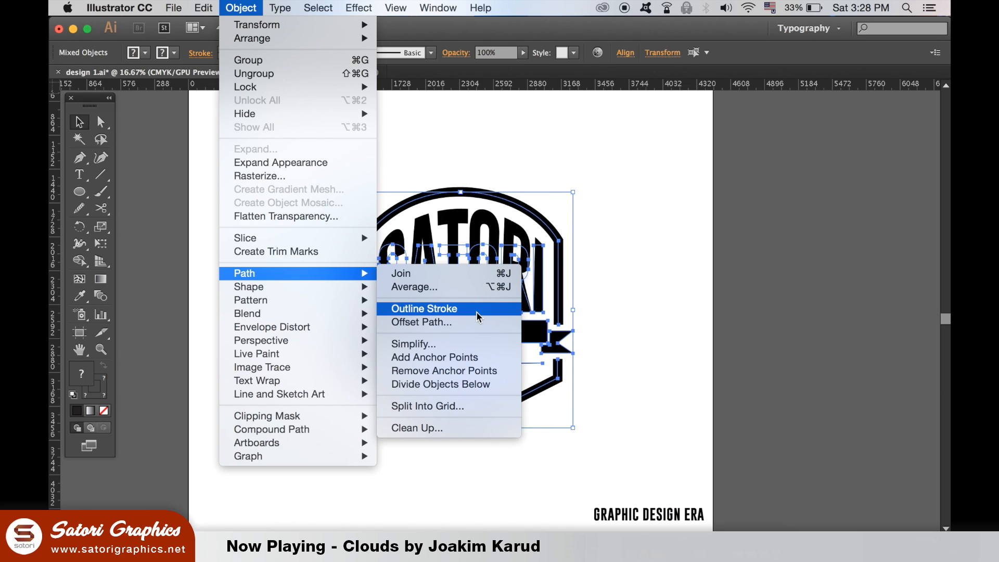
click(424, 308)
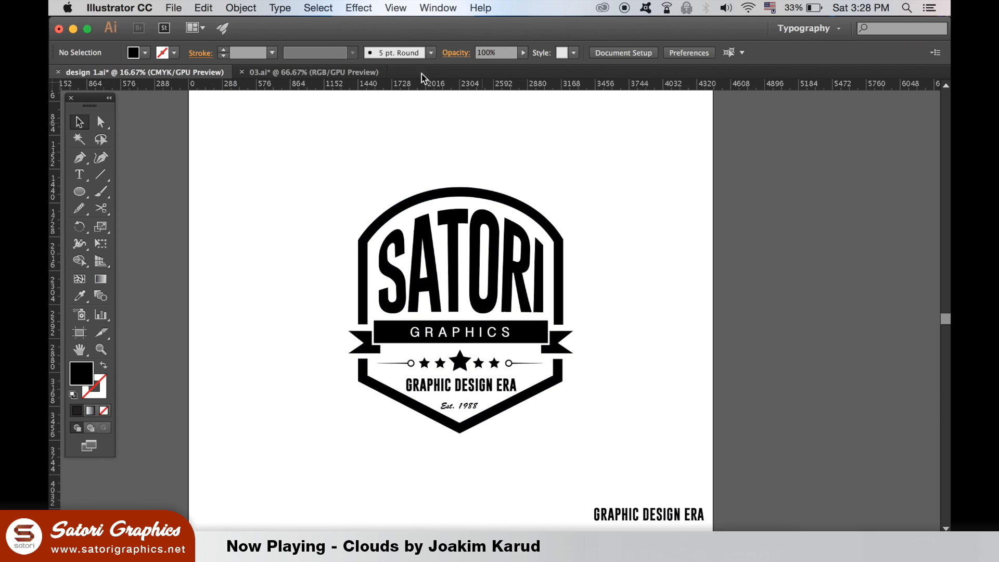
click(311, 71)
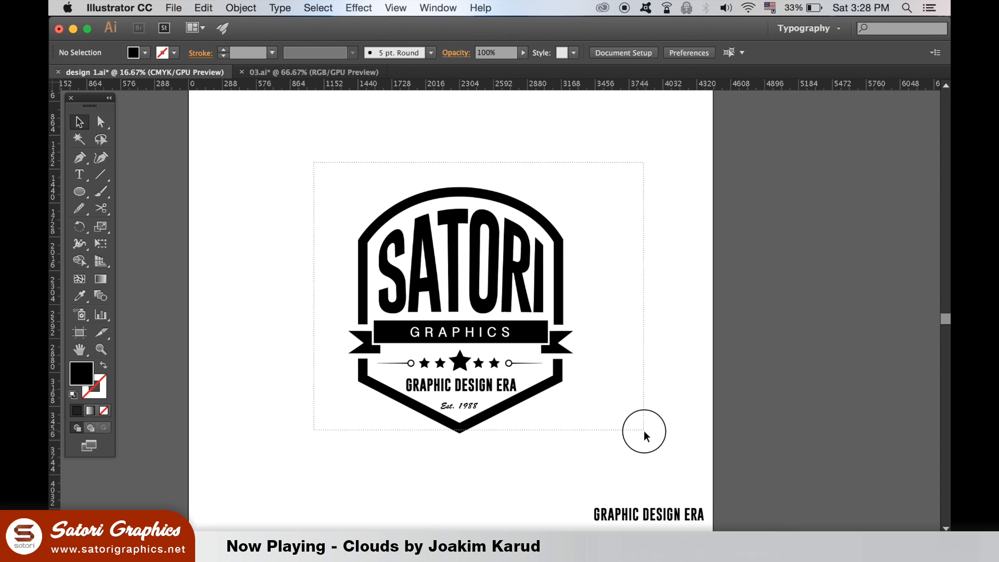
Select the whole badge and create an opacity mask in the Transparency panel.
click(438, 7)
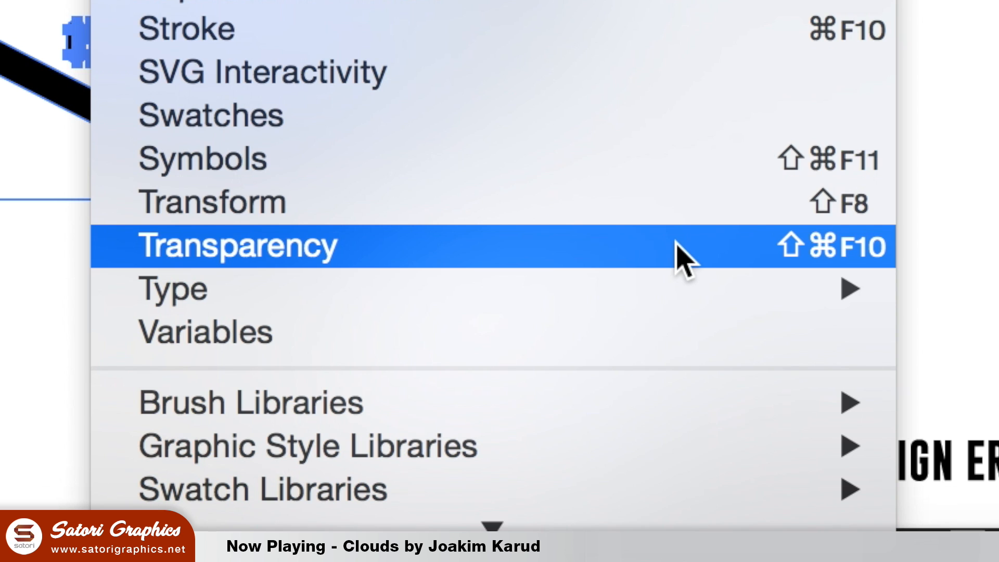
click(237, 246)
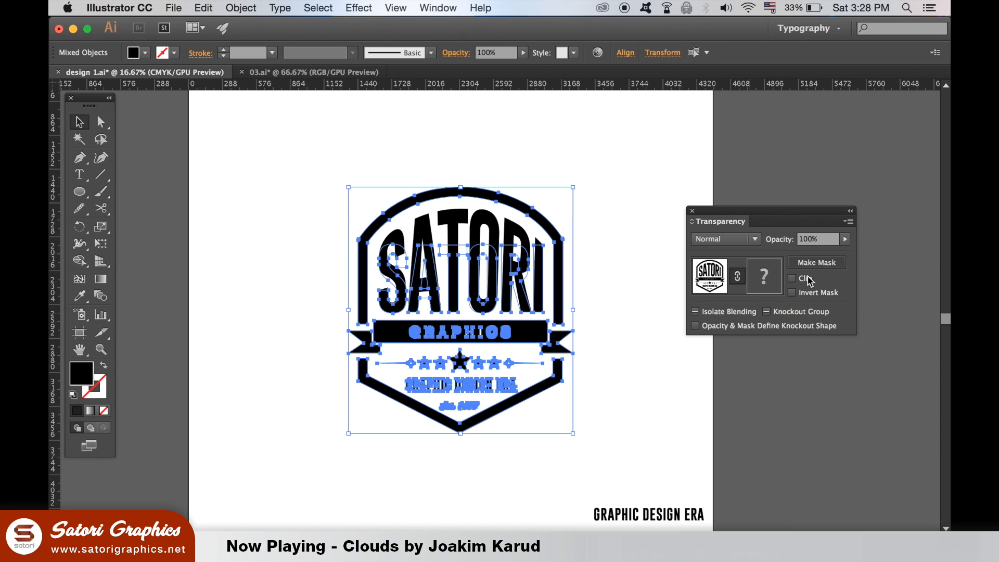
click(816, 262)
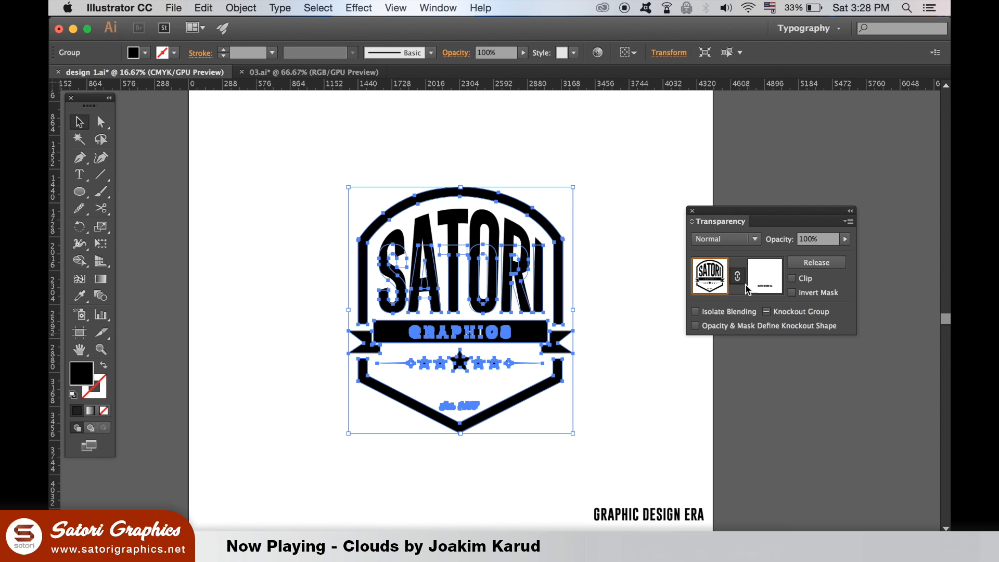
mouse_move(587, 342)
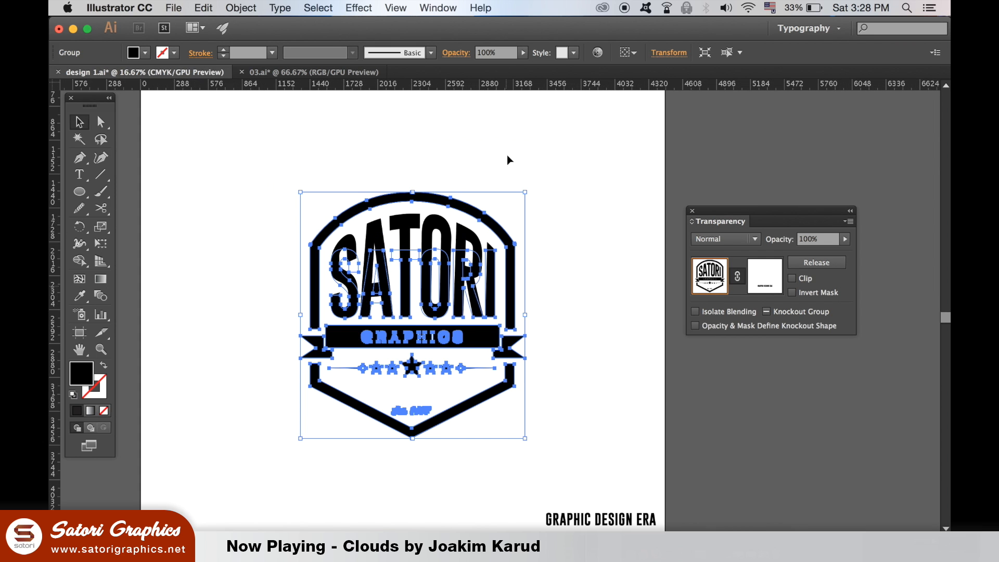
Copy the scratchy texture from 03.ai, paste it into the badge's mask and scale it over the badge.
click(310, 71)
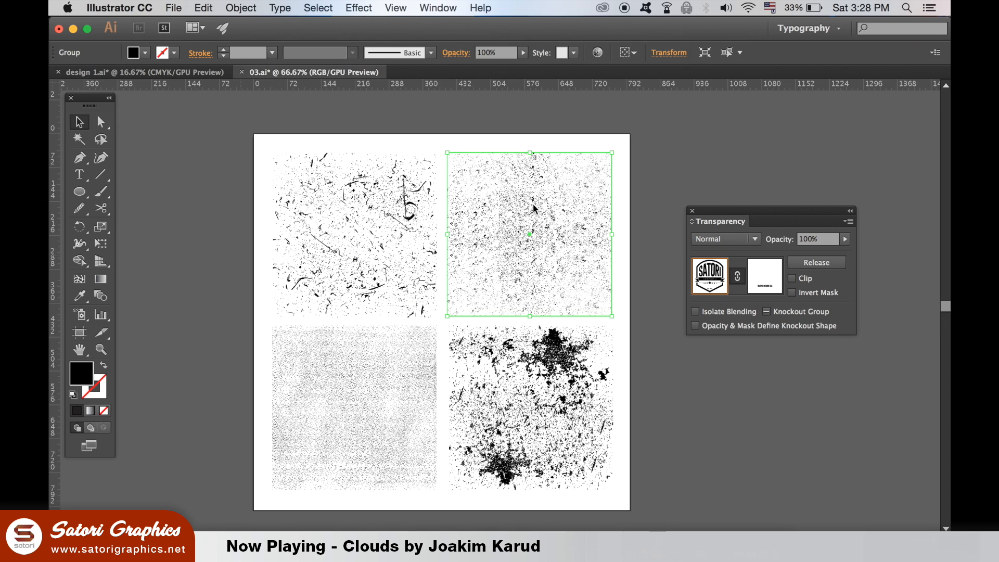
click(816, 262)
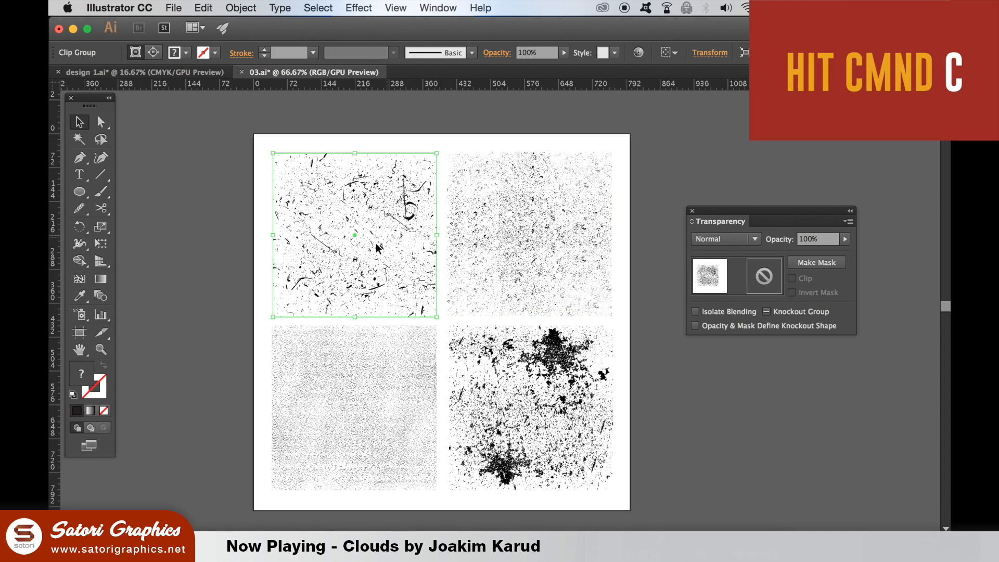
key(cmd+c)
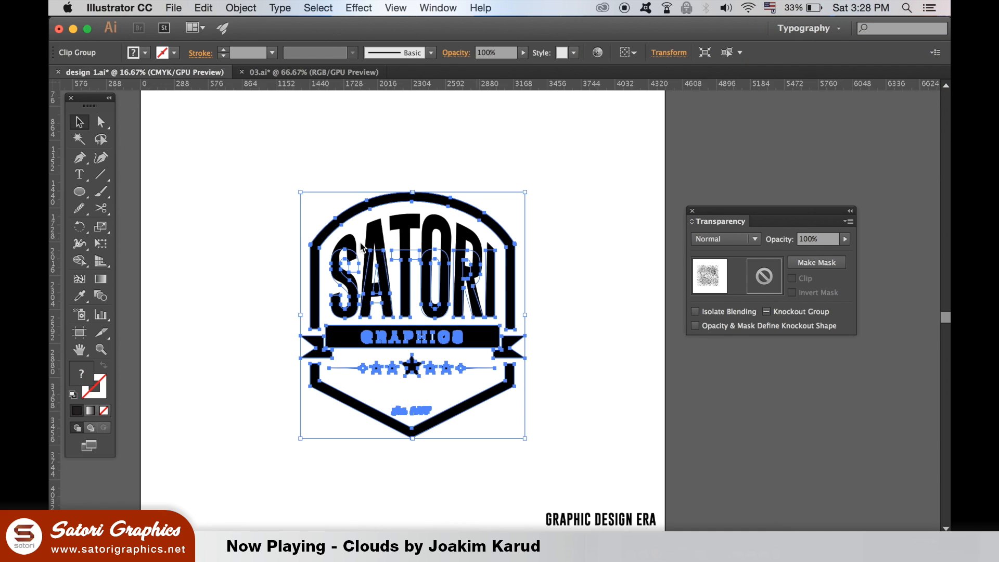
click(815, 262)
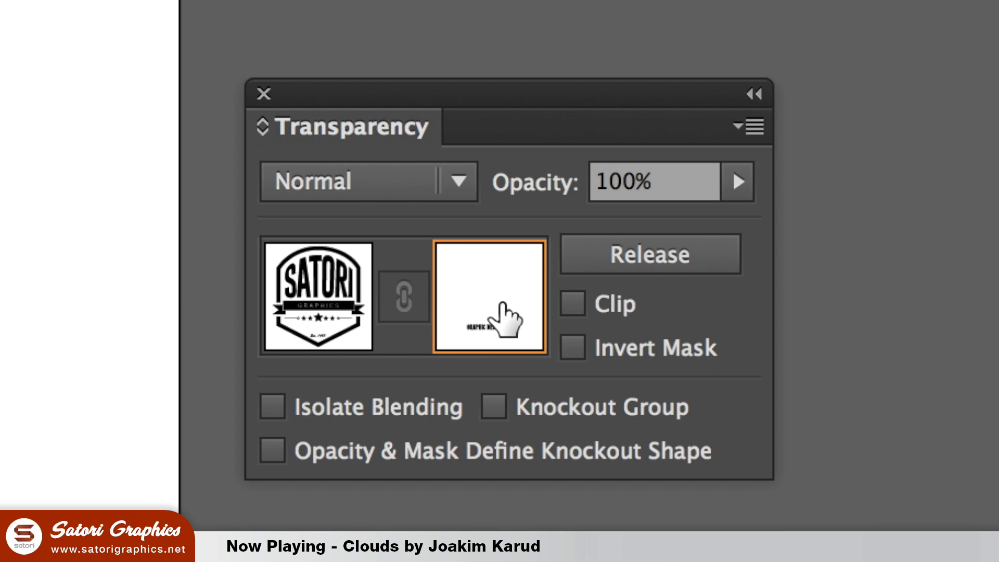
key(cmd+v)
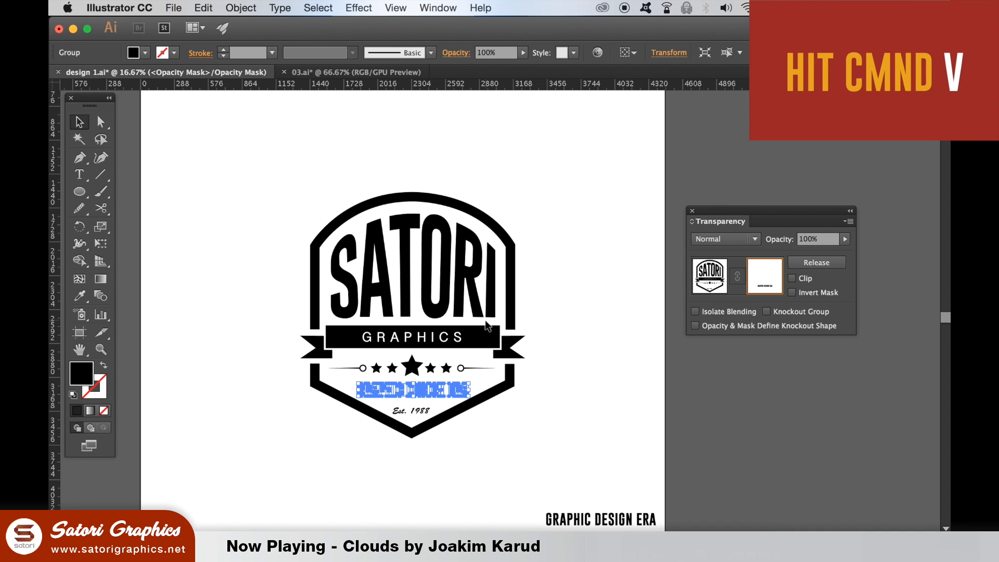
key(cmd+v)
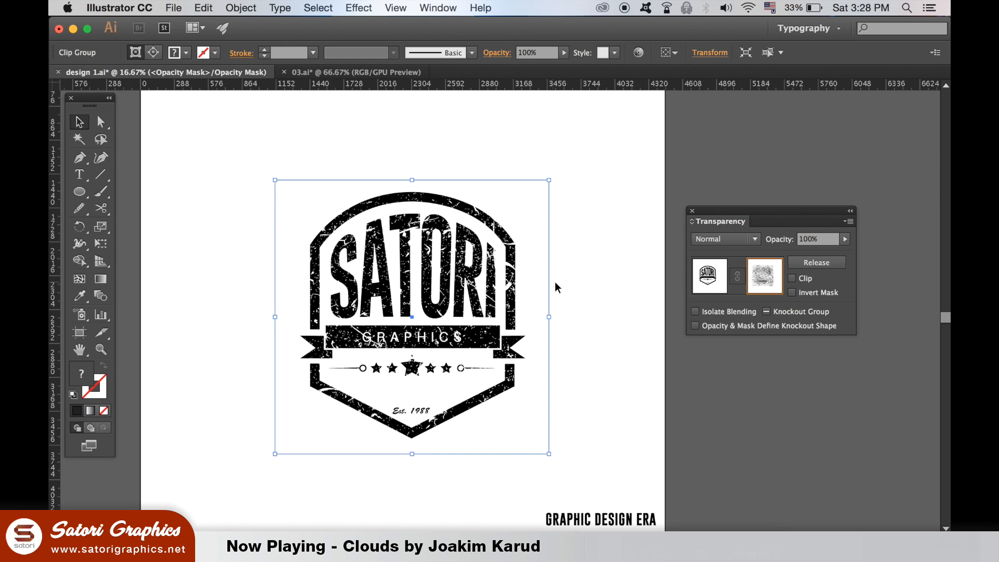
mouse_move(552, 184)
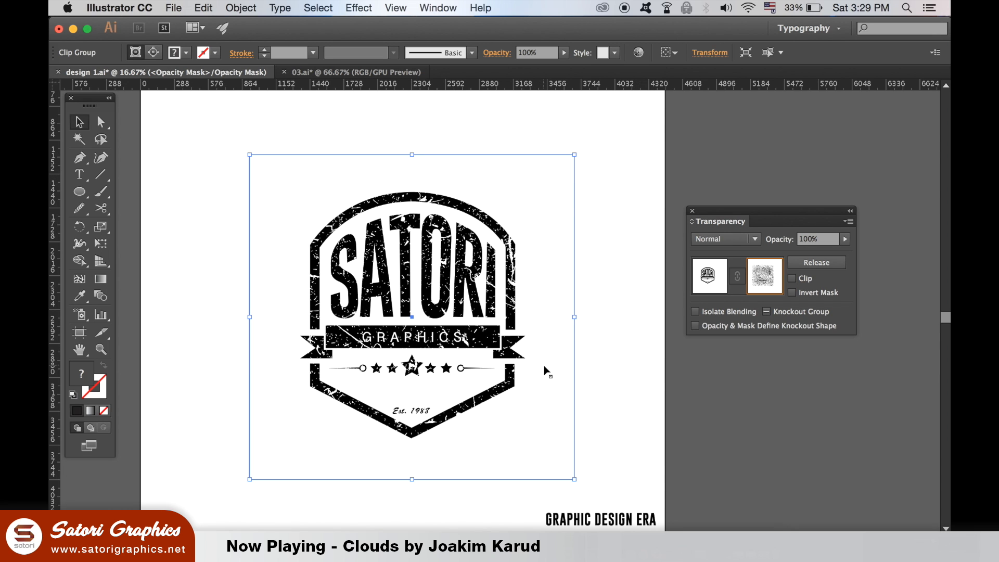
key(cmd+minus)
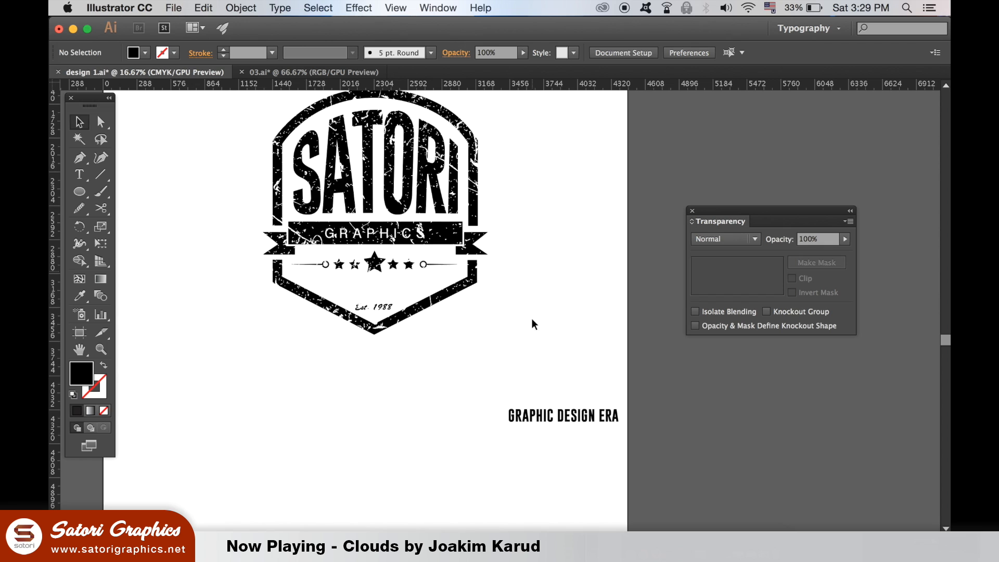
Mask GRAPHIC DESIGN ERA with the pasted grunge texture and return to editing its artwork.
click(563, 415)
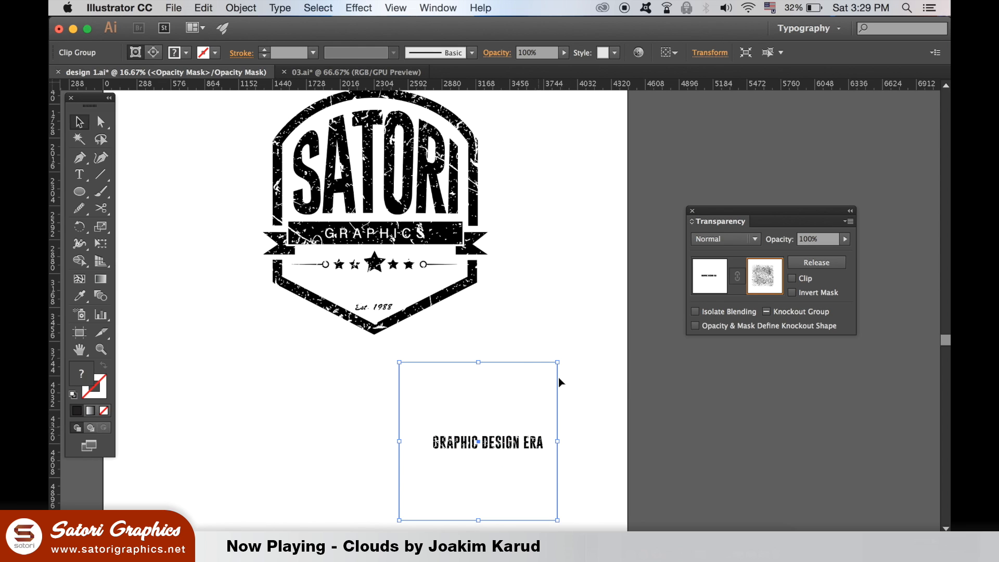
click(708, 279)
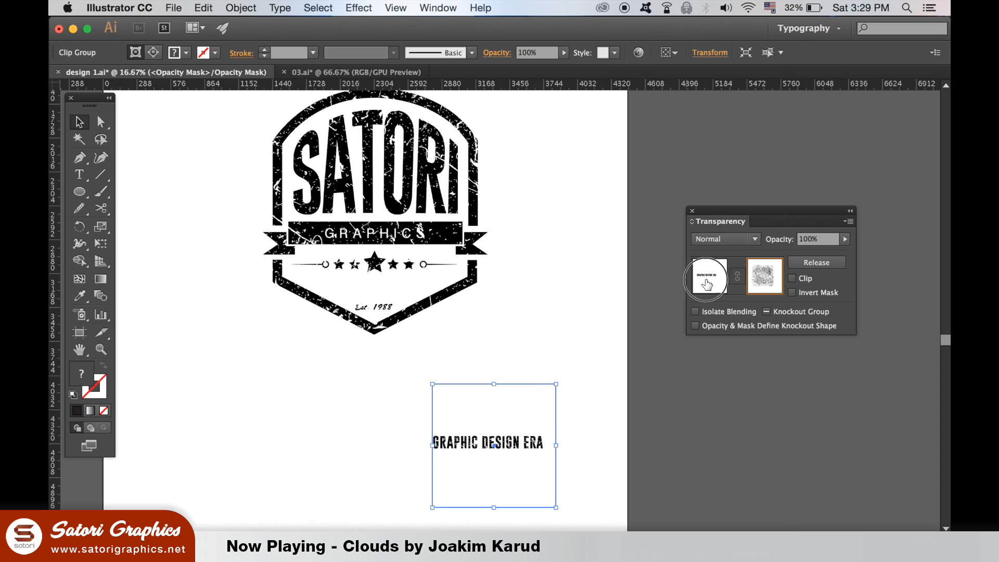